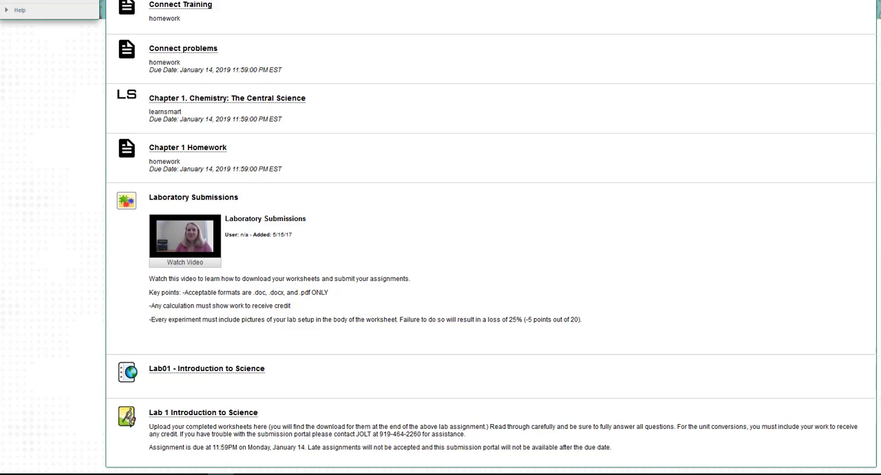
{"action": "mouse_move", "coordinate": [713, 308]}
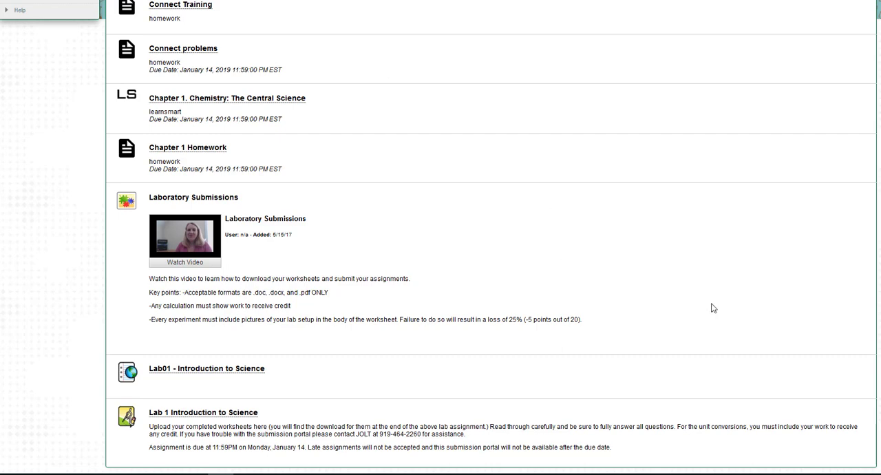
{"action": "mouse_move", "coordinate": [253, 366]}
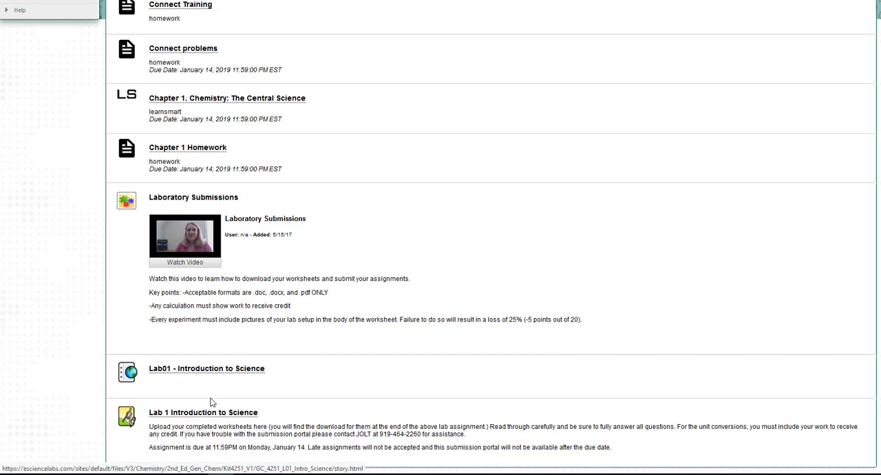
{"action": "mouse_move", "coordinate": [158, 374]}
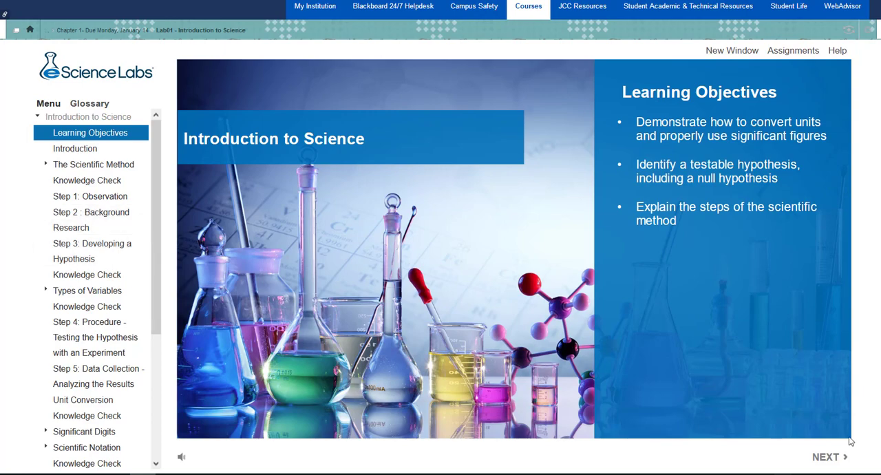
Advance through the Introduction and Scientific Method pages, play and pause the method video, reach the Knowledge Check.
{"action": "left_click", "coordinate": [826, 457]}
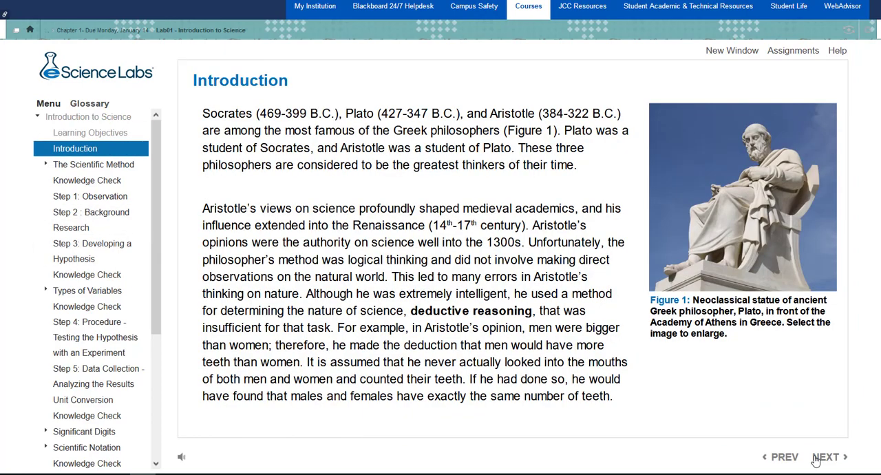
{"action": "mouse_move", "coordinate": [577, 388]}
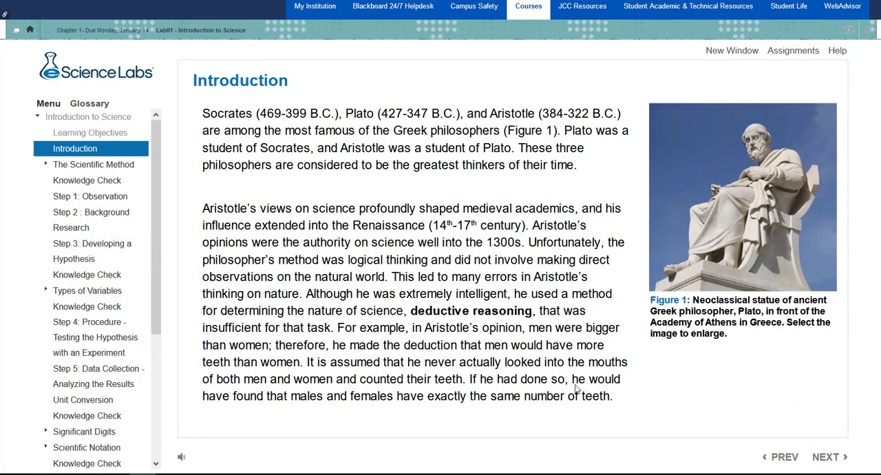
{"action": "left_click", "coordinate": [826, 456]}
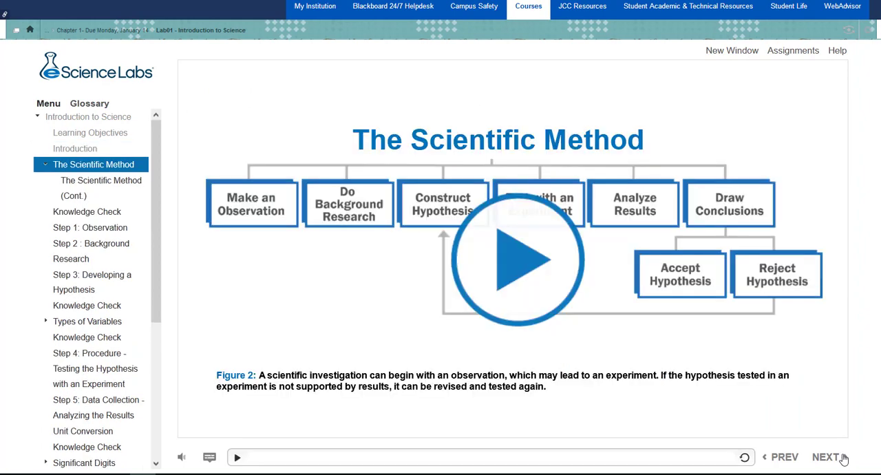
{"action": "mouse_move", "coordinate": [473, 286]}
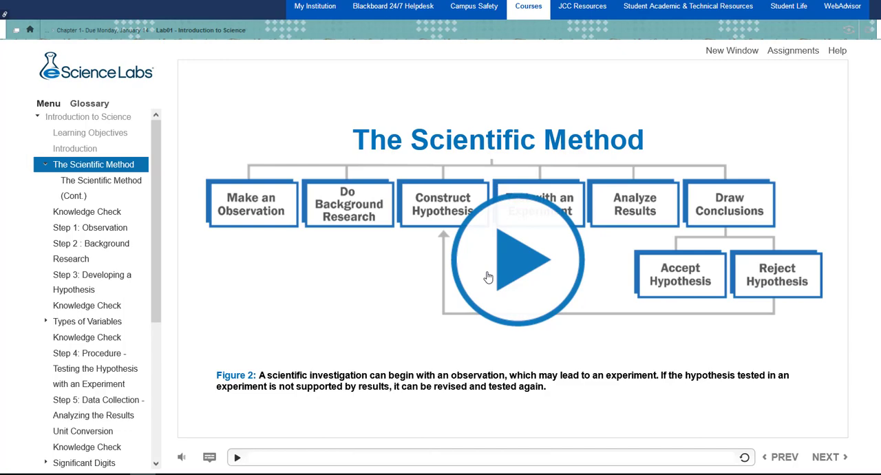
{"action": "left_click", "coordinate": [517, 258]}
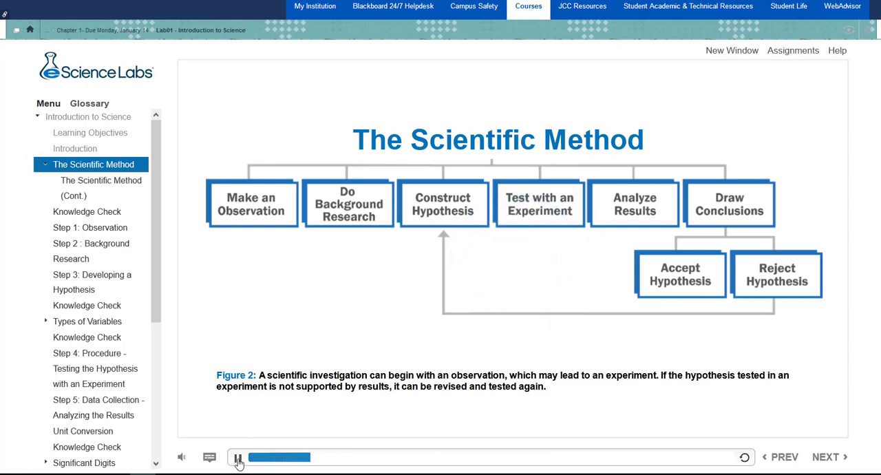
{"action": "left_click", "coordinate": [237, 457]}
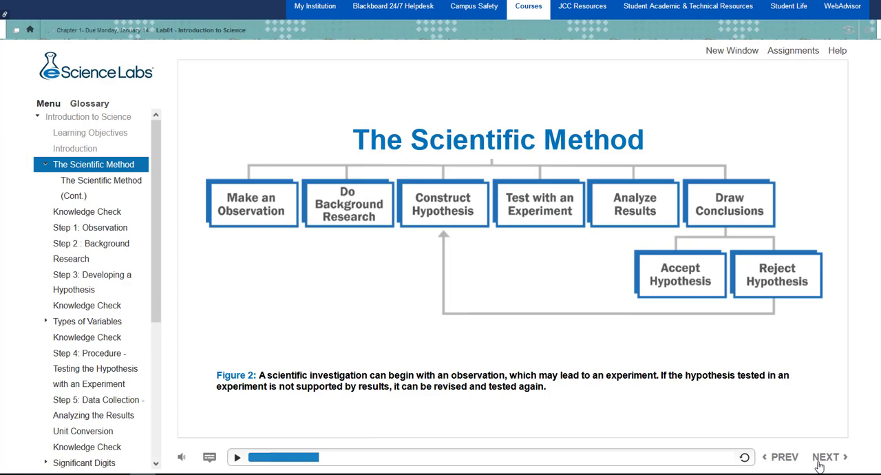
{"action": "left_click", "coordinate": [825, 457]}
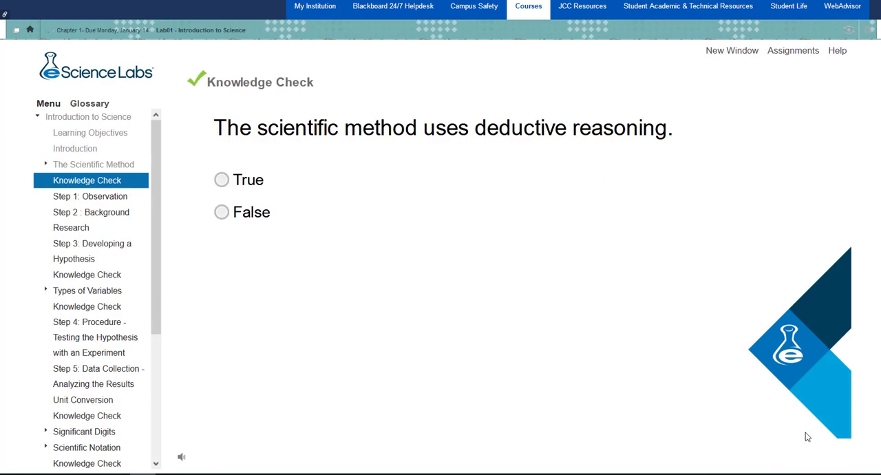
{"action": "mouse_move", "coordinate": [804, 402]}
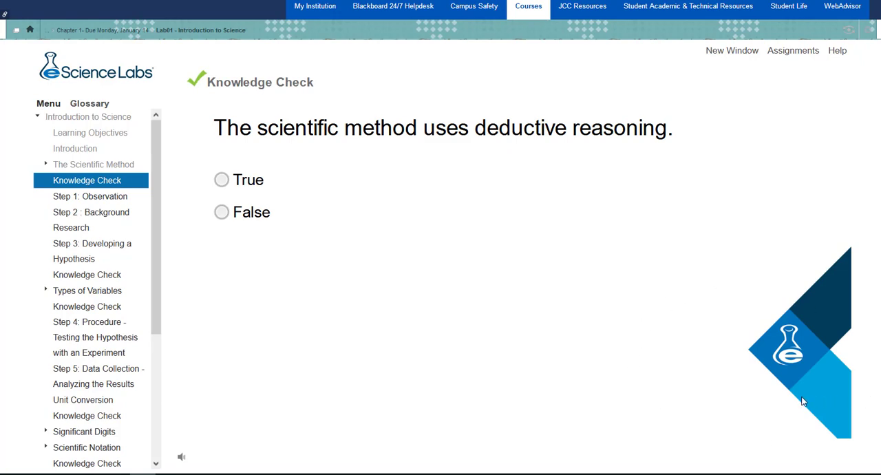
Answer False to the deductive-reasoning question and continue past the Correct message.
{"action": "left_click", "coordinate": [221, 212]}
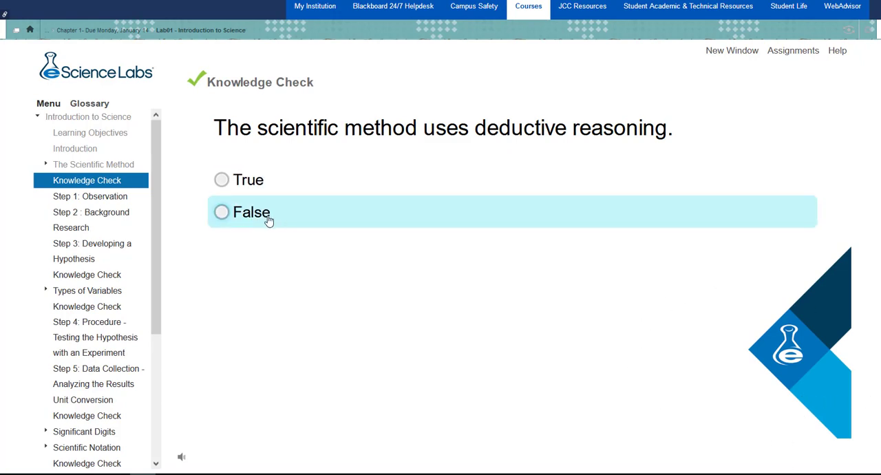
{"action": "left_click", "coordinate": [220, 212]}
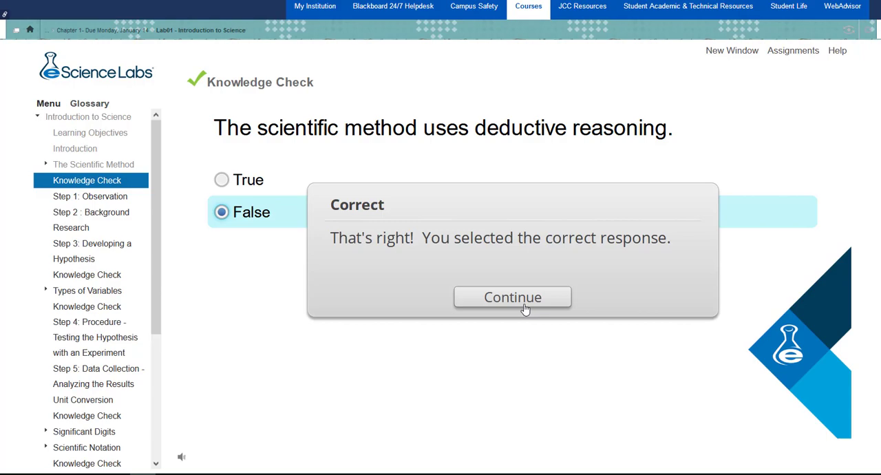
{"action": "left_click", "coordinate": [512, 297]}
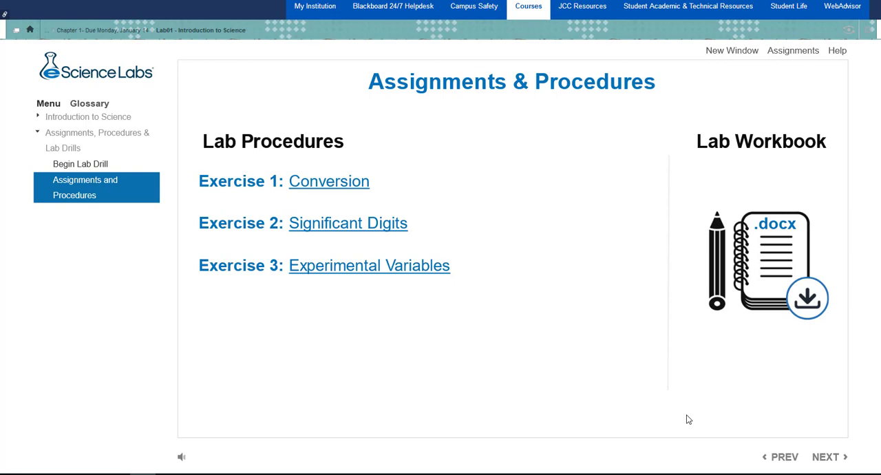
{"action": "mouse_move", "coordinate": [264, 148]}
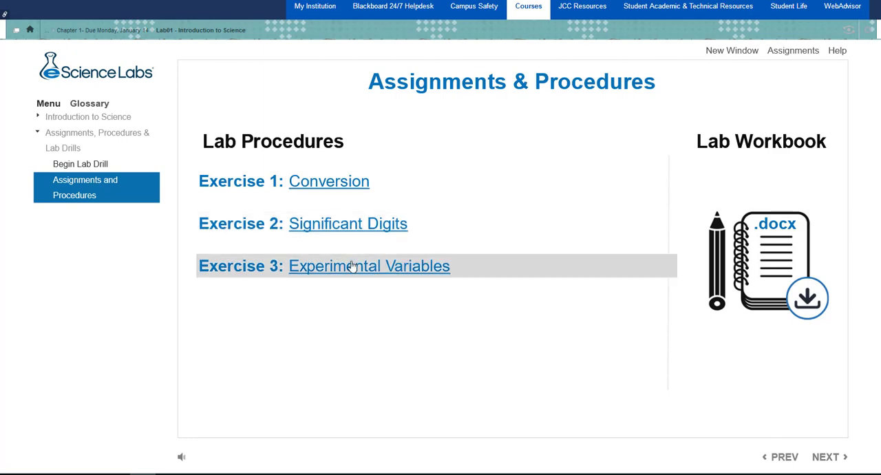
{"action": "mouse_move", "coordinate": [270, 231]}
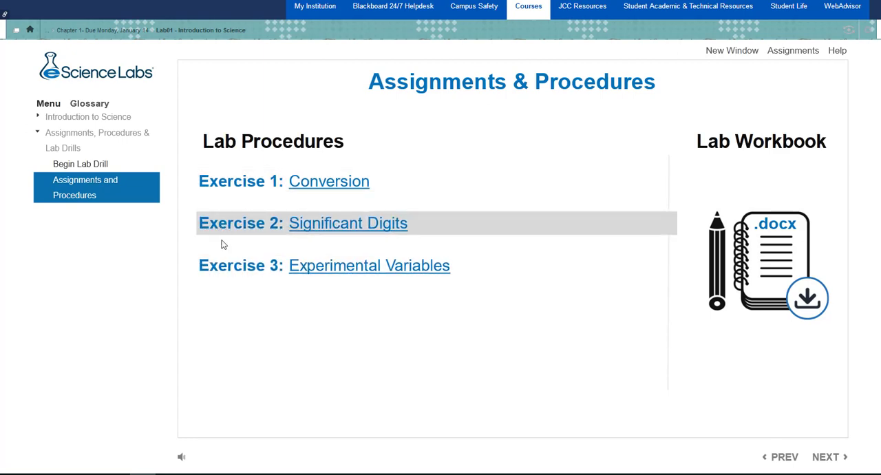
{"action": "mouse_move", "coordinate": [241, 264]}
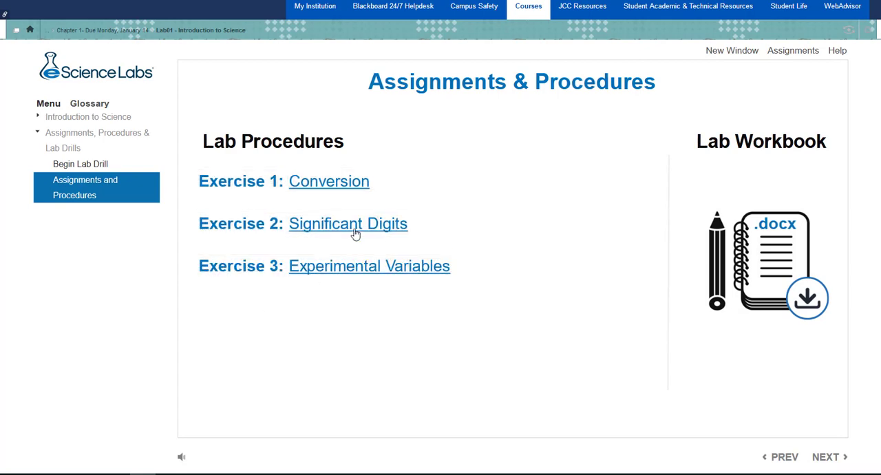
{"action": "mouse_move", "coordinate": [223, 314]}
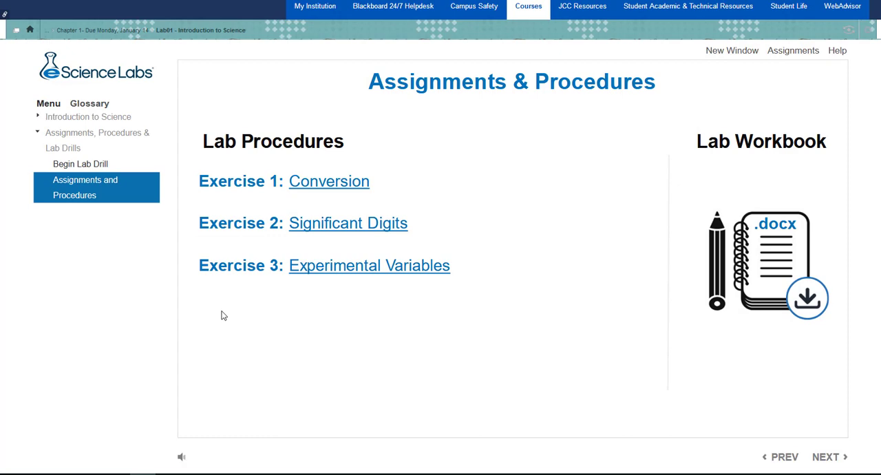
{"action": "mouse_move", "coordinate": [501, 375]}
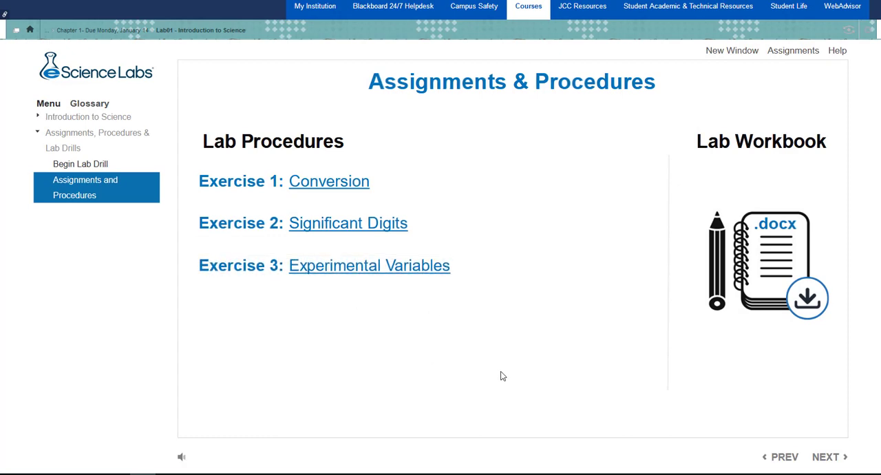
{"action": "mouse_move", "coordinate": [434, 335]}
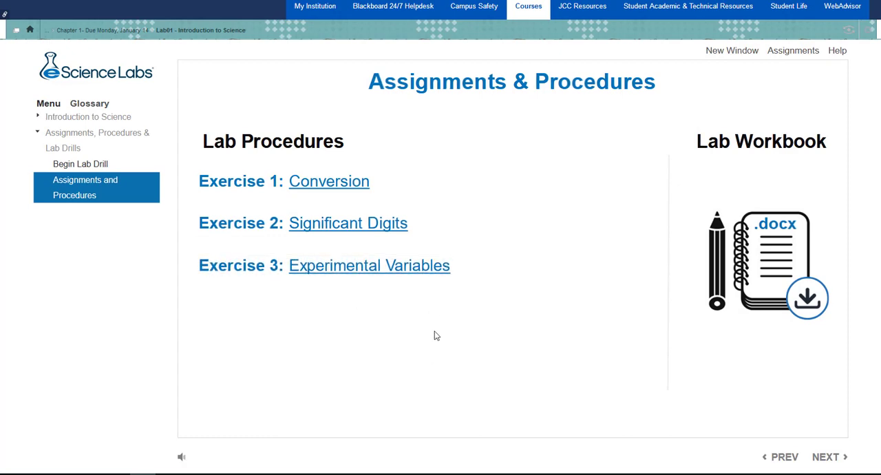
{"action": "mouse_move", "coordinate": [329, 181]}
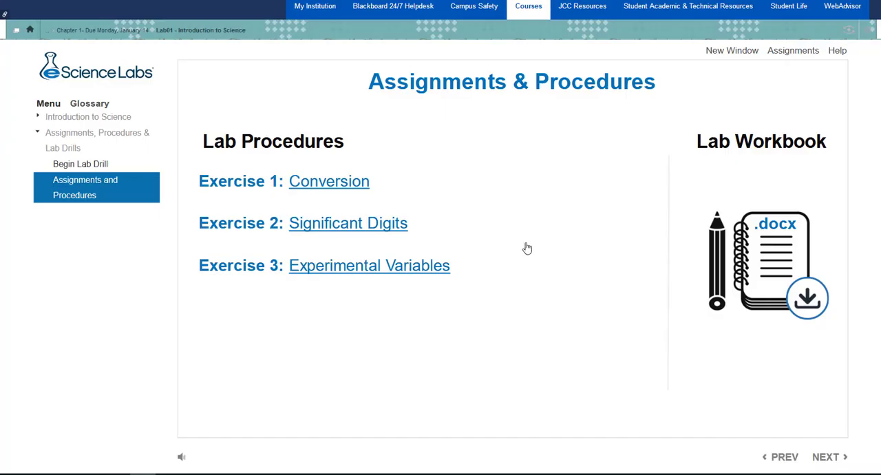
{"action": "mouse_move", "coordinate": [779, 347]}
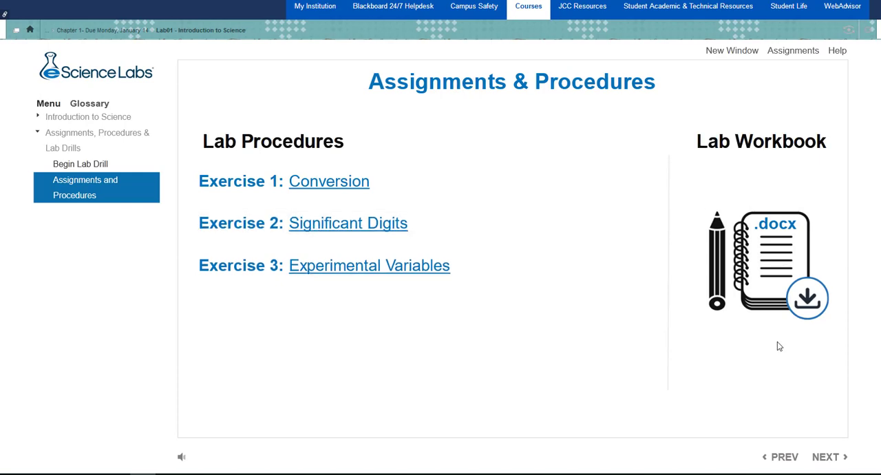
{"action": "mouse_move", "coordinate": [733, 330]}
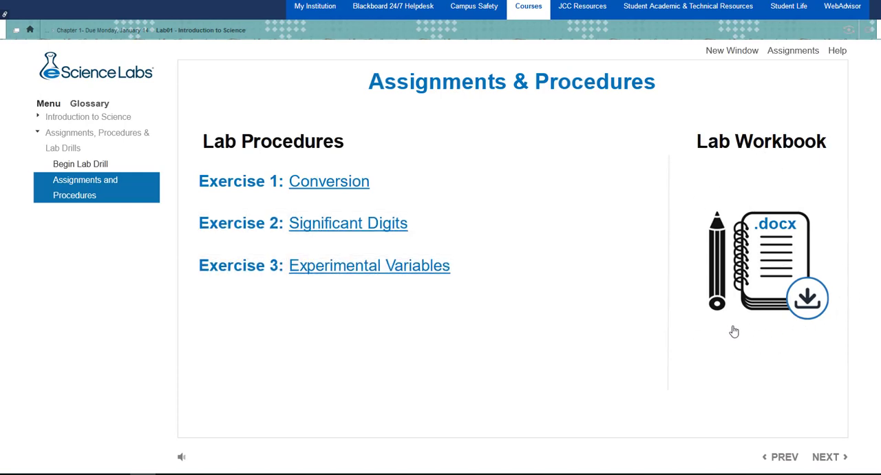
{"action": "mouse_move", "coordinate": [765, 255]}
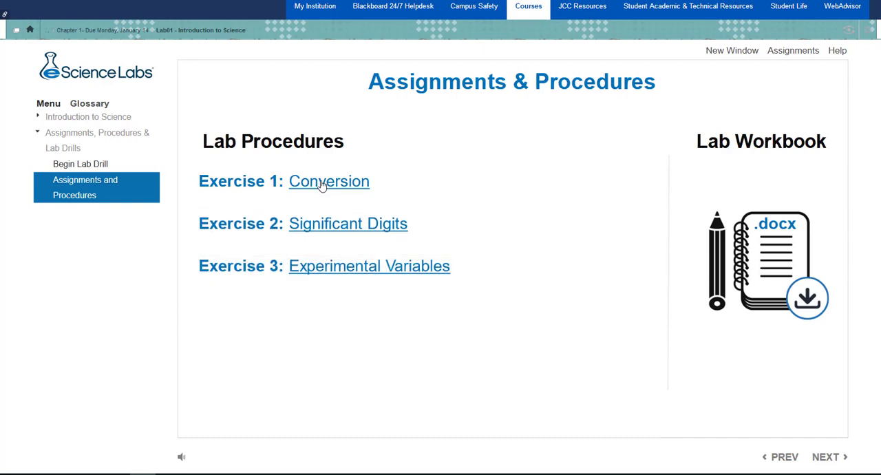
Open the Exercise 1: Conversion workbook in Word from the Assignments & Procedures page.
{"action": "left_click", "coordinate": [806, 297]}
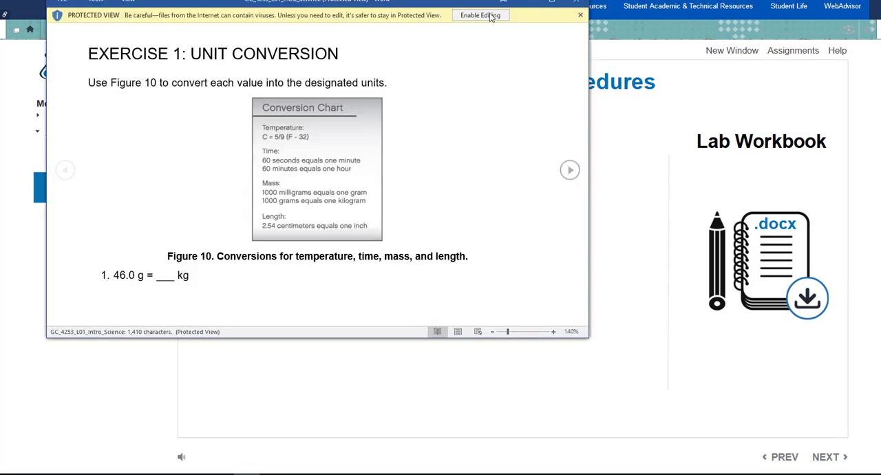
{"action": "left_click", "coordinate": [479, 14]}
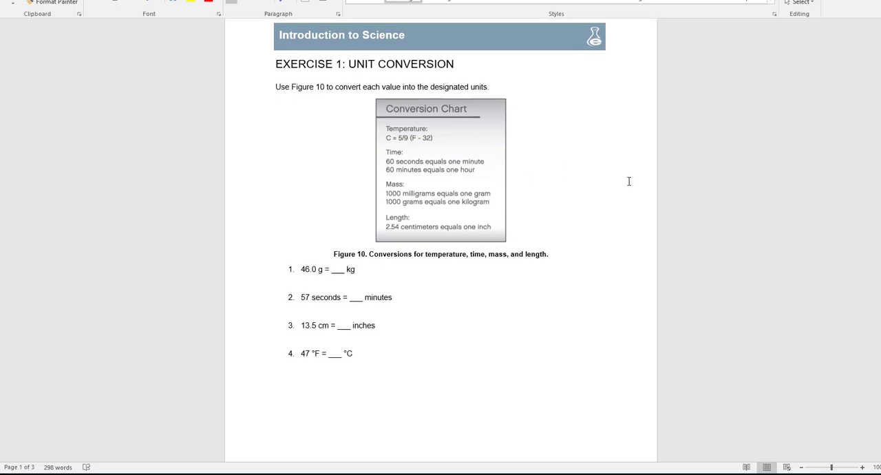
{"action": "scroll", "scroll_direction": "down", "scroll_amount": 3}
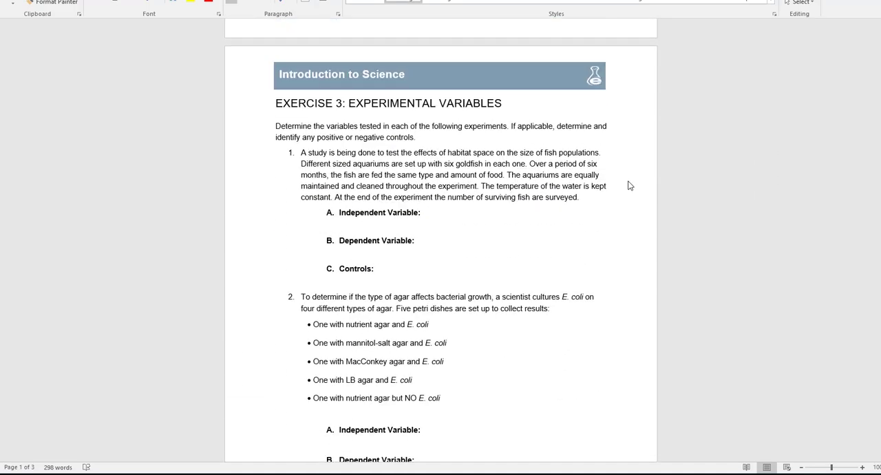
{"action": "scroll", "scroll_direction": "down", "scroll_amount": 3}
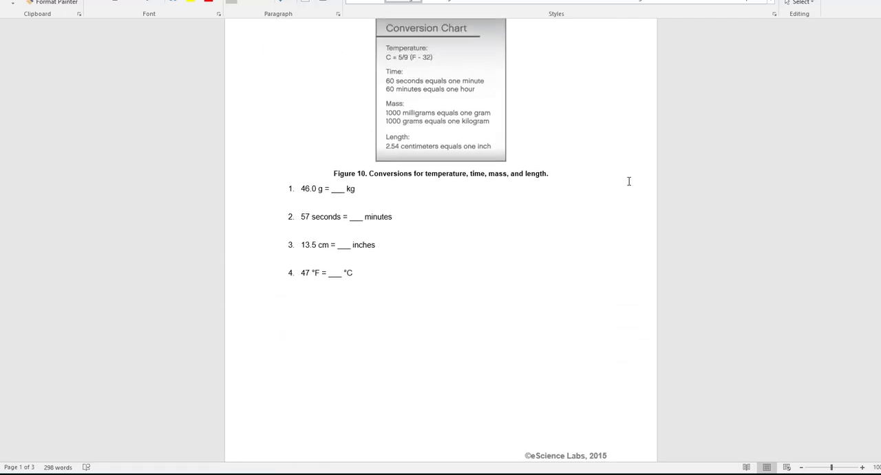
{"action": "scroll", "scroll_direction": "up", "scroll_amount": 3}
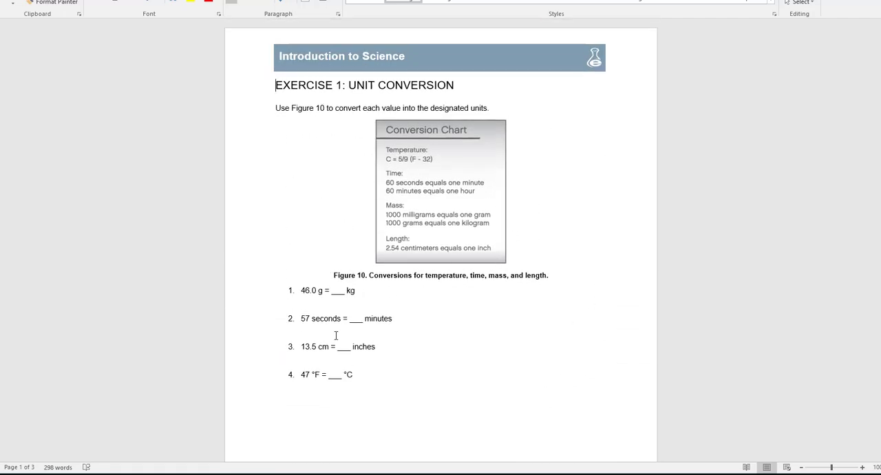
{"action": "mouse_move", "coordinate": [589, 297]}
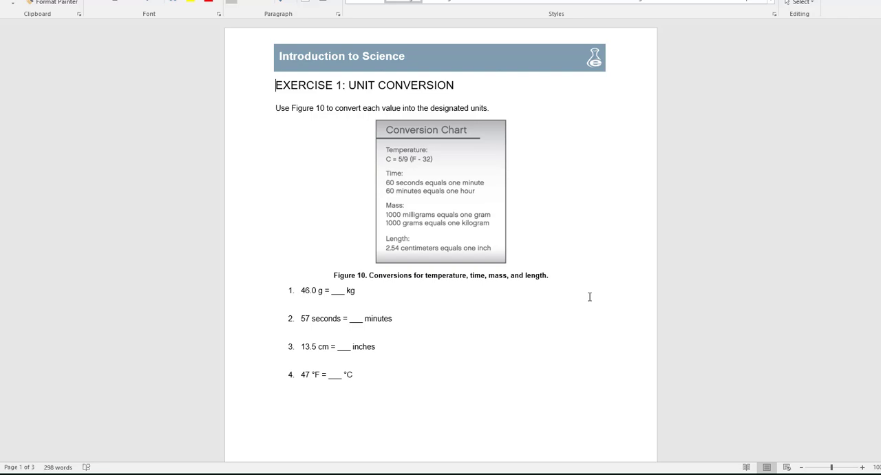
{"action": "scroll", "scroll_direction": "up", "scroll_amount": 3}
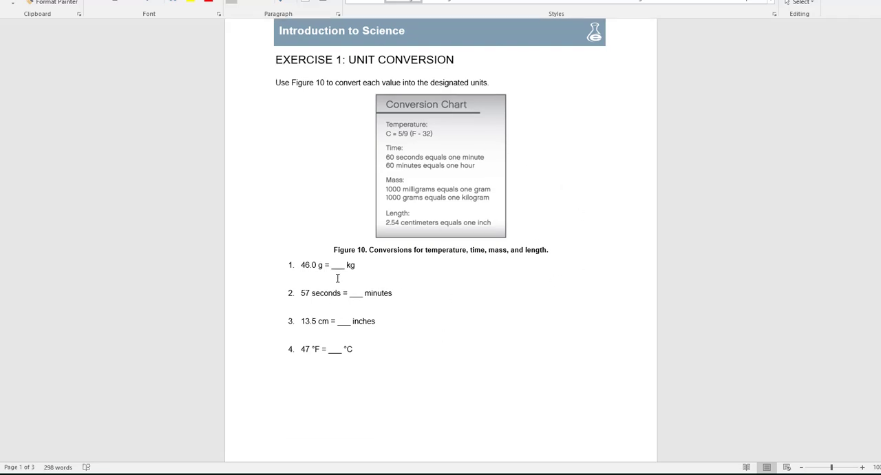
{"action": "mouse_move", "coordinate": [291, 231]}
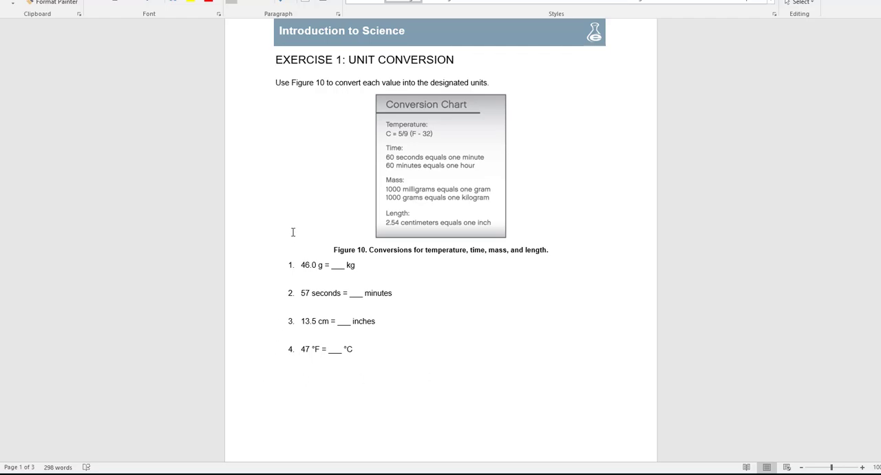
{"action": "mouse_move", "coordinate": [399, 357]}
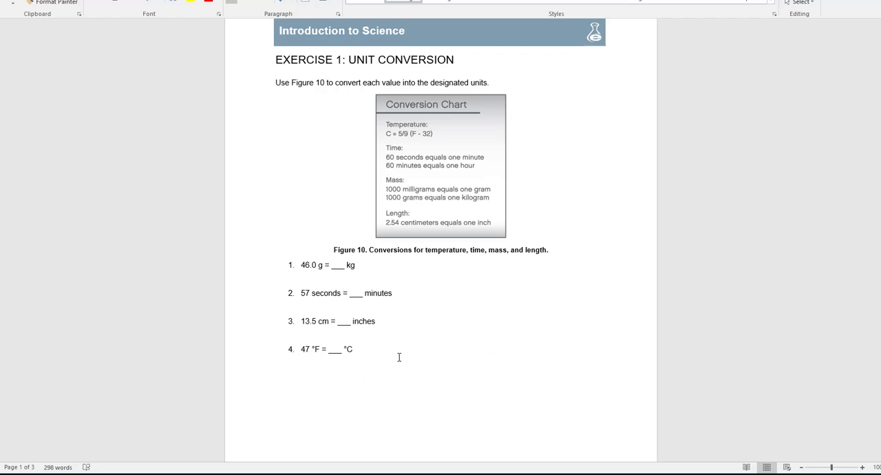
{"action": "left_click", "coordinate": [275, 60]}
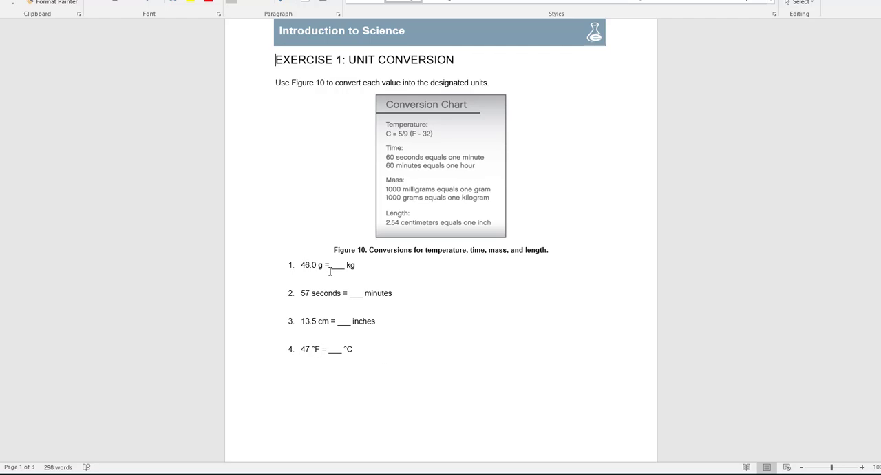
{"action": "mouse_move", "coordinate": [558, 366]}
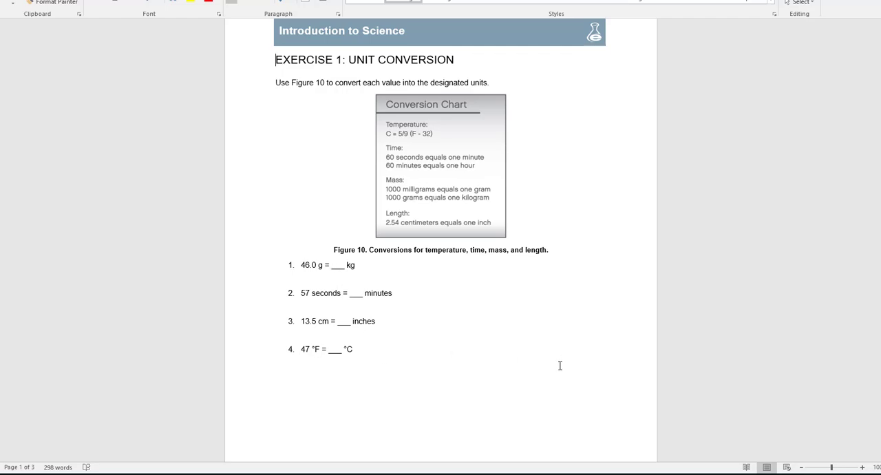
{"action": "mouse_move", "coordinate": [571, 141]}
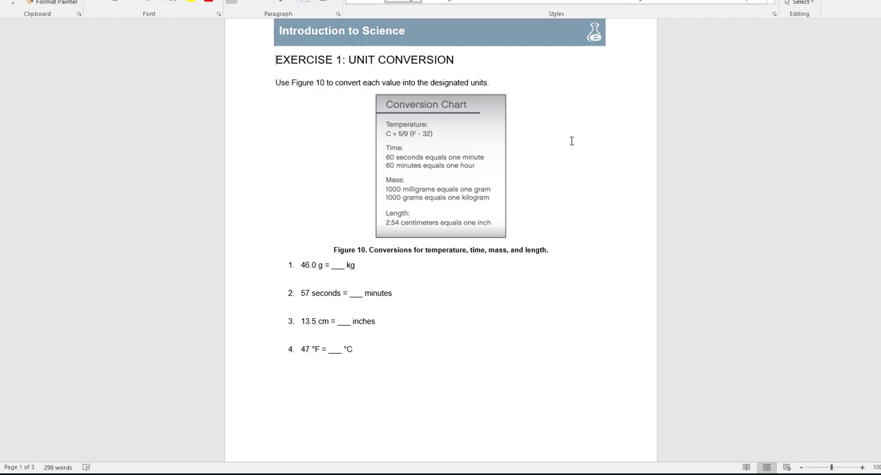
Answer Exercise 2 item 2 that 0.0098 has 2 sig figs, 9 and 8.
{"action": "scroll", "scroll_direction": "down", "scroll_amount": 3}
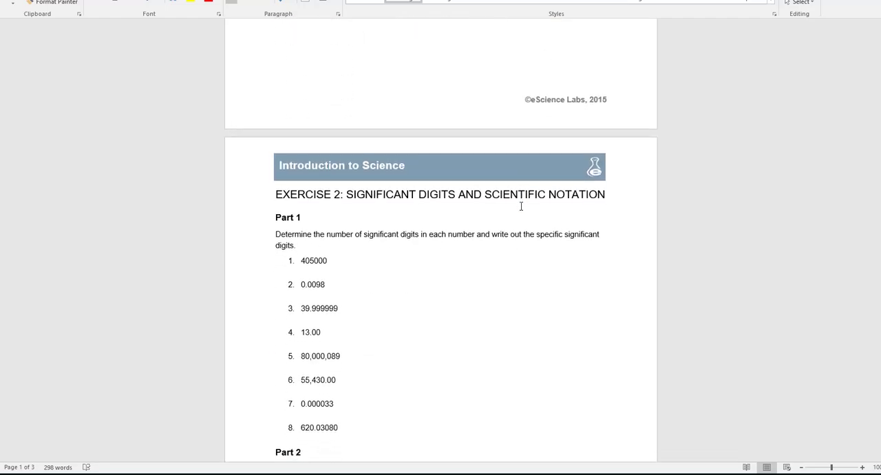
{"action": "scroll", "scroll_direction": "down", "scroll_amount": 3}
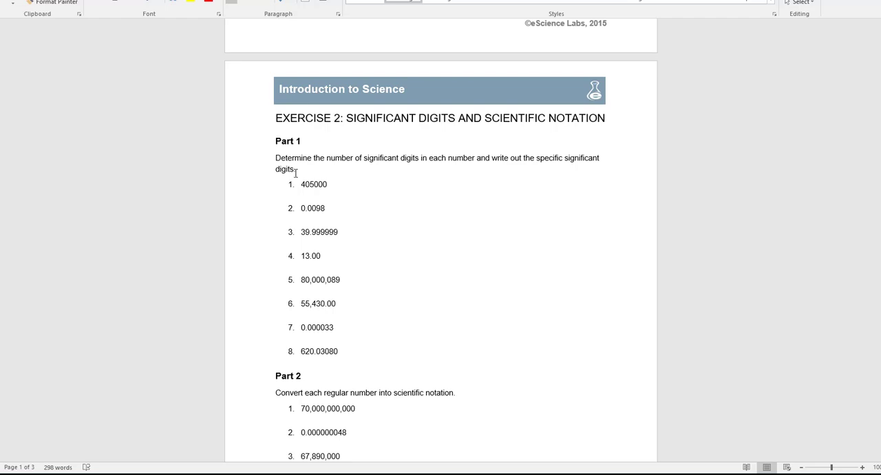
{"action": "mouse_move", "coordinate": [444, 169]}
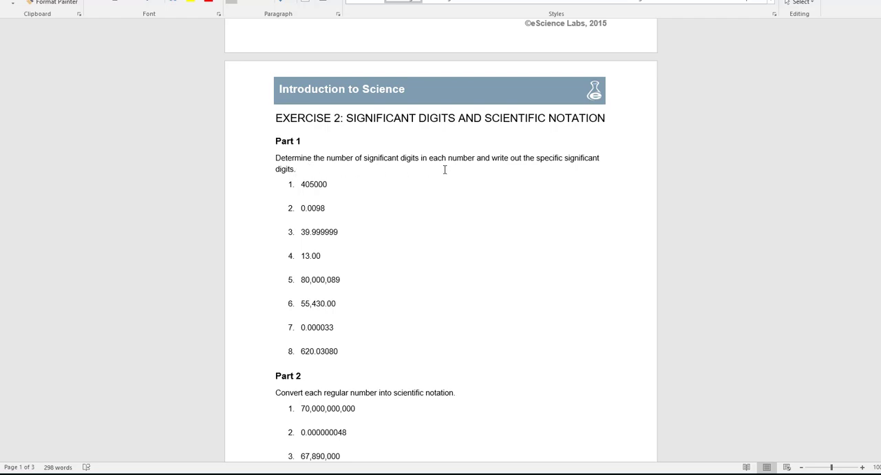
{"action": "mouse_move", "coordinate": [523, 152]}
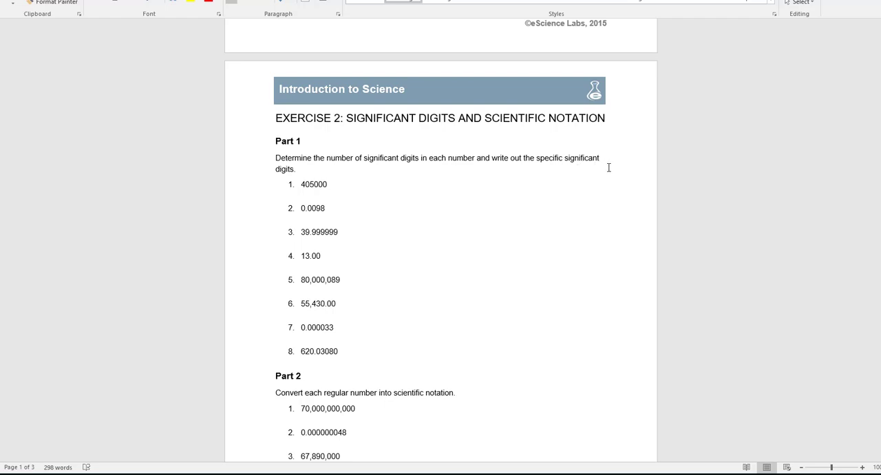
{"action": "mouse_move", "coordinate": [250, 209]}
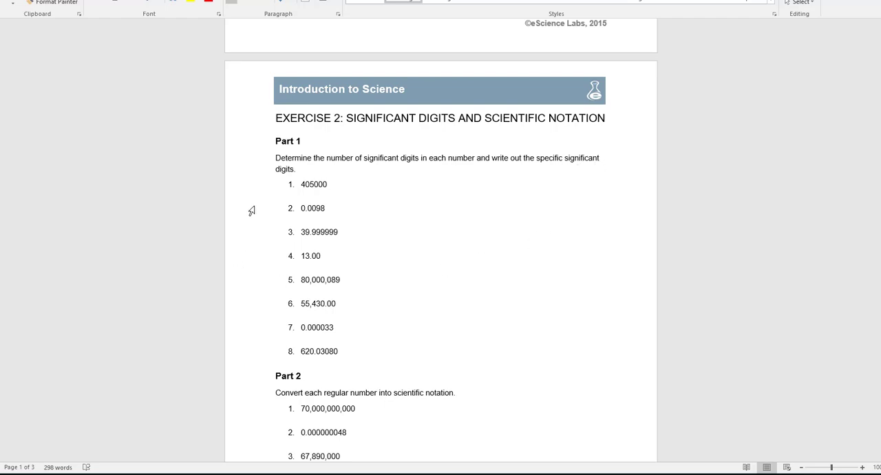
{"action": "mouse_move", "coordinate": [305, 214]}
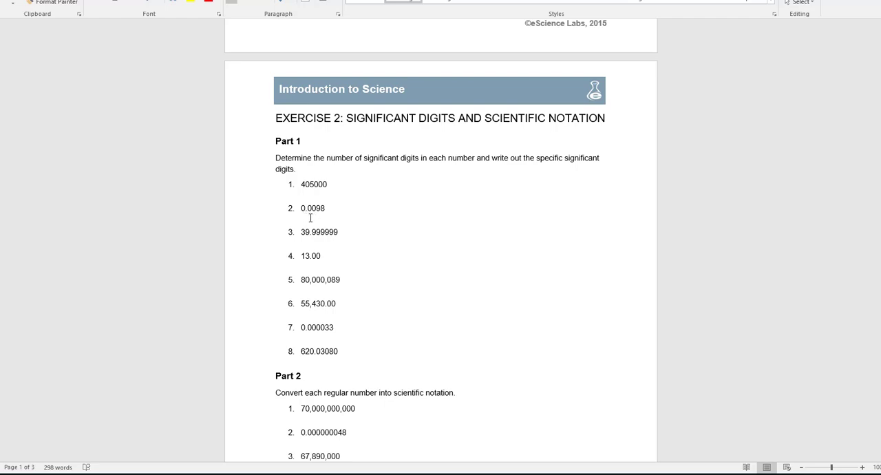
{"action": "mouse_move", "coordinate": [300, 218]}
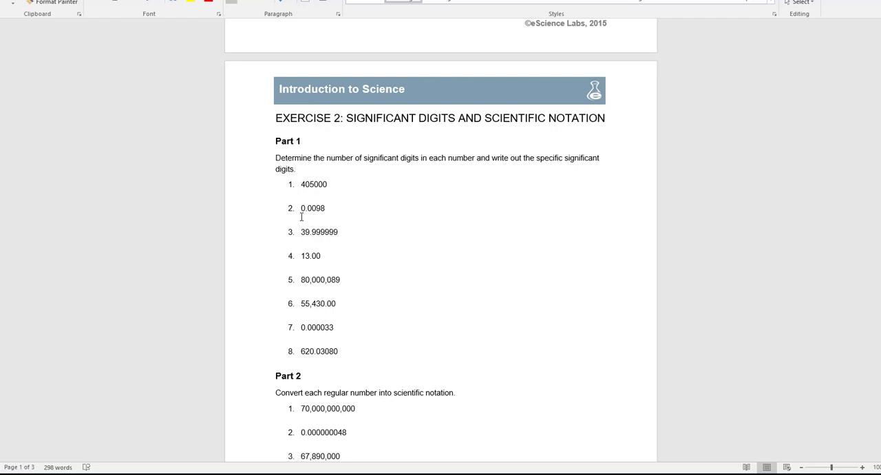
{"action": "mouse_move", "coordinate": [316, 218]}
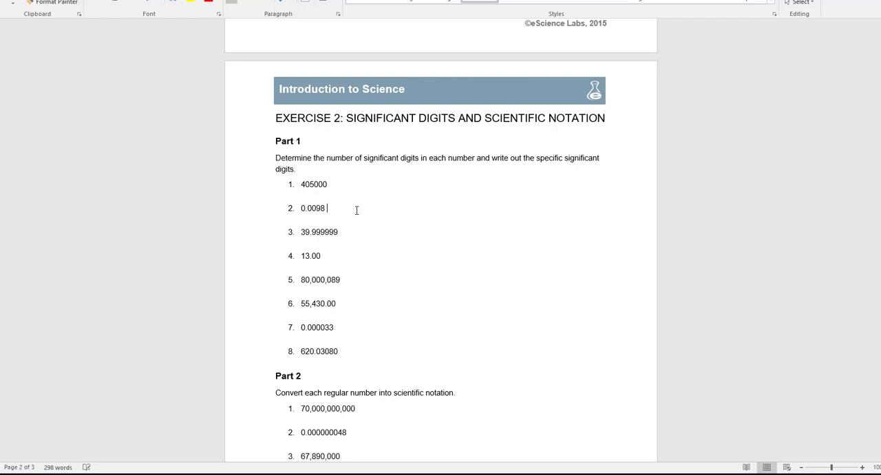
{"action": "type", "text": "2 signi"}
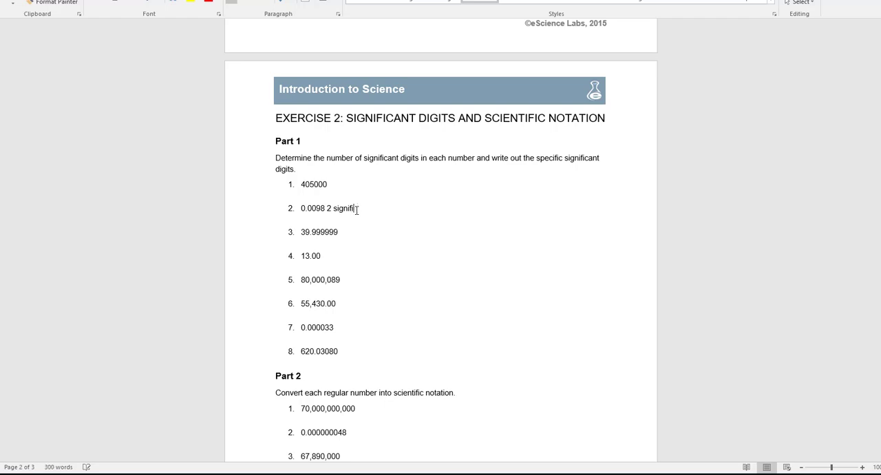
{"action": "type", "text": "figs"}
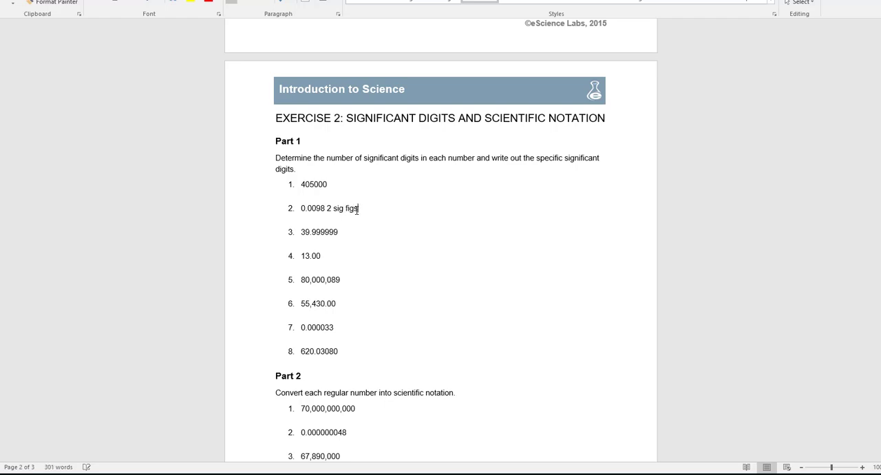
{"action": "type", "text": "."}
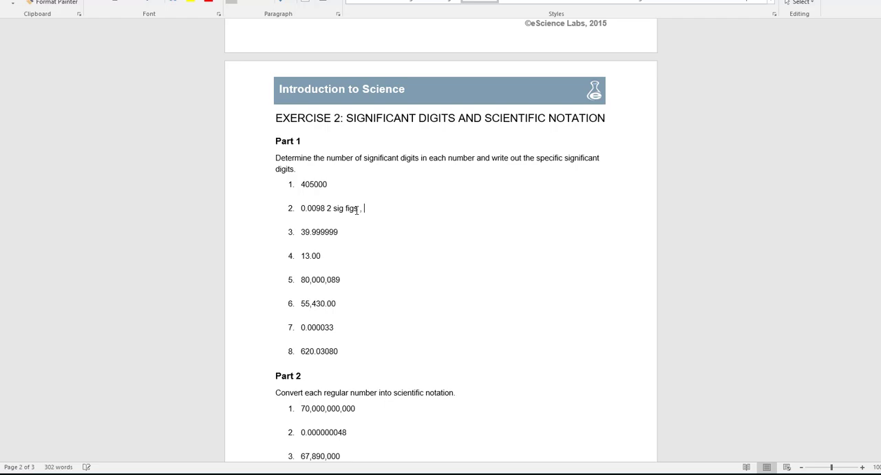
{"action": "type", "text": "9, 8"}
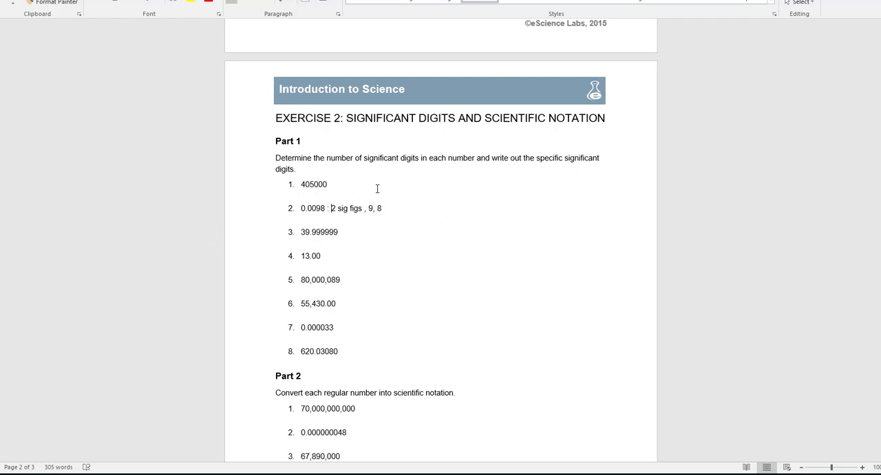
{"action": "mouse_move", "coordinate": [383, 212]}
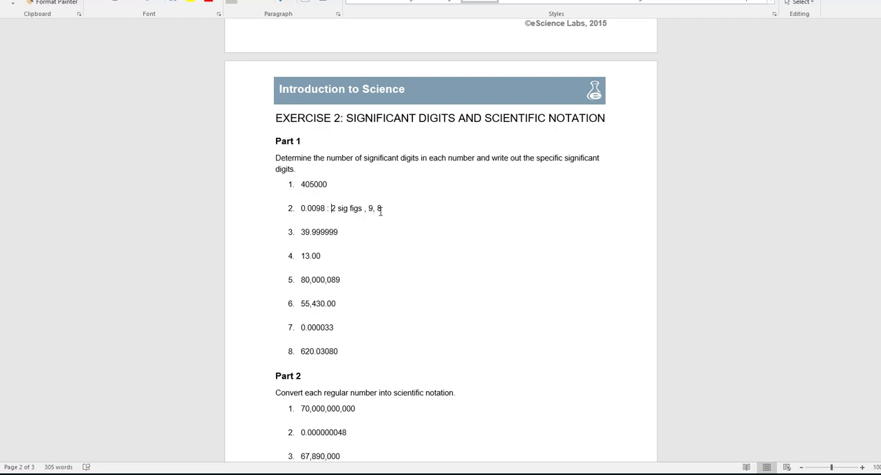
Scroll past Exercise 2 Part 2 to the Exercise 3: Experimental Variables page.
{"action": "scroll", "scroll_direction": "down", "scroll_amount": 3}
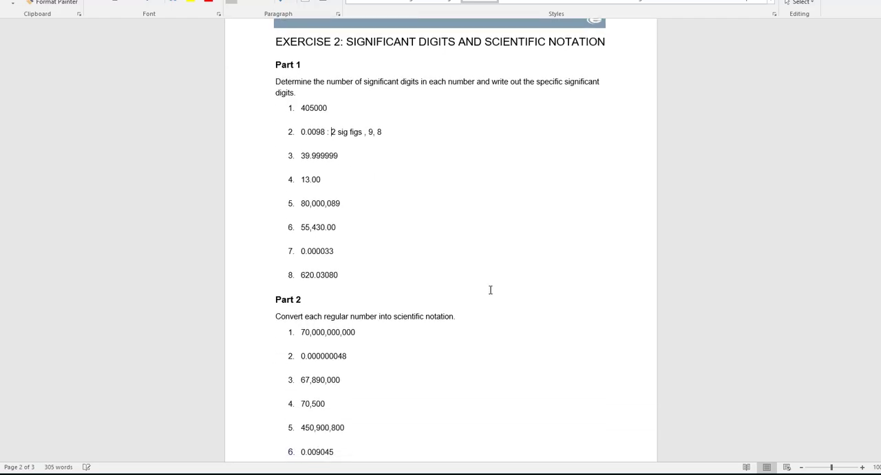
{"action": "scroll", "scroll_direction": "down", "scroll_amount": 3}
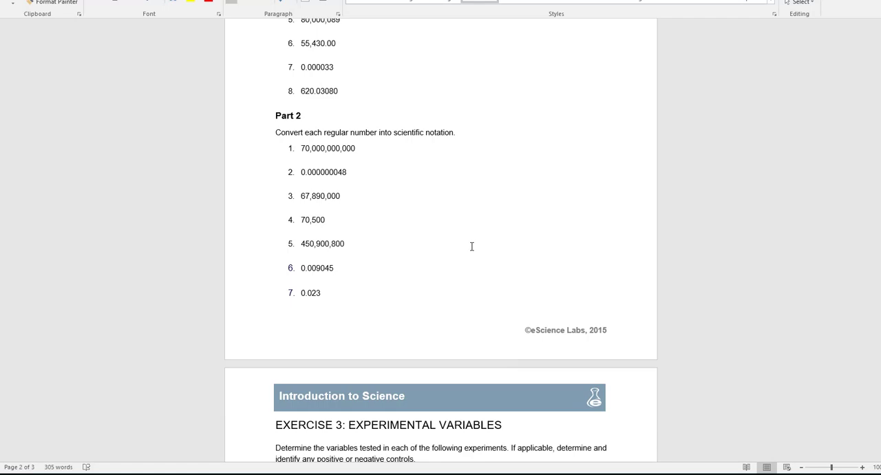
{"action": "scroll", "scroll_direction": "down", "scroll_amount": 3}
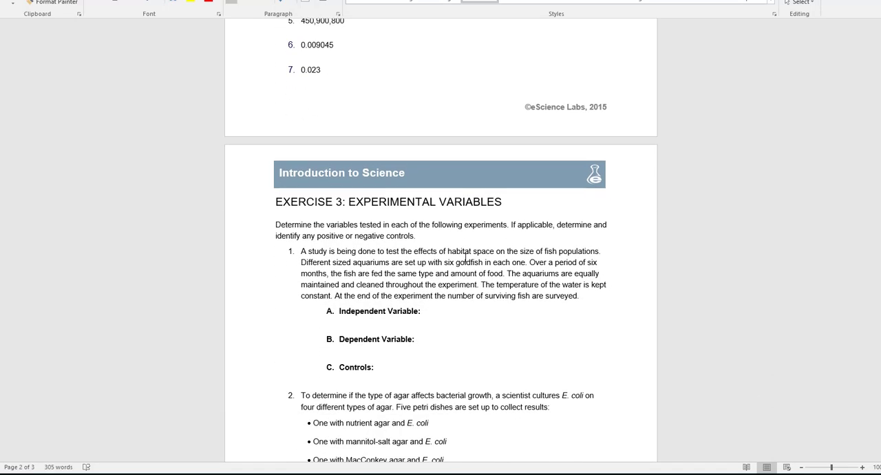
{"action": "scroll", "scroll_direction": "down", "scroll_amount": 3}
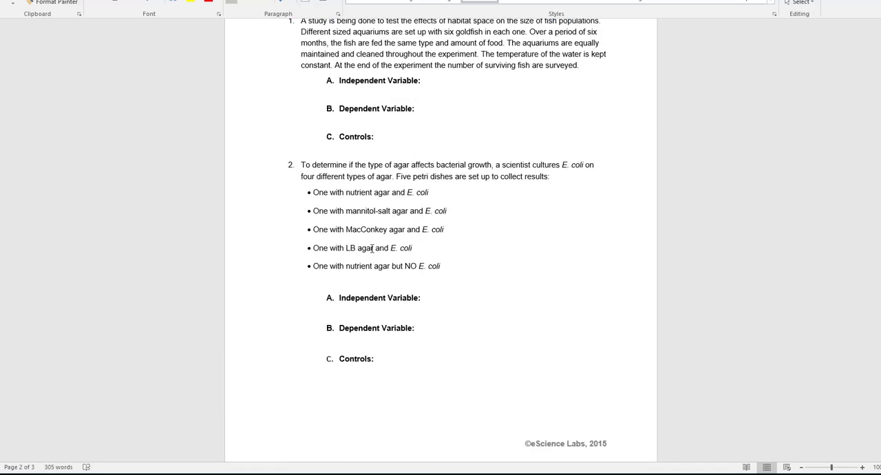
{"action": "scroll", "scroll_direction": "down", "scroll_amount": 3}
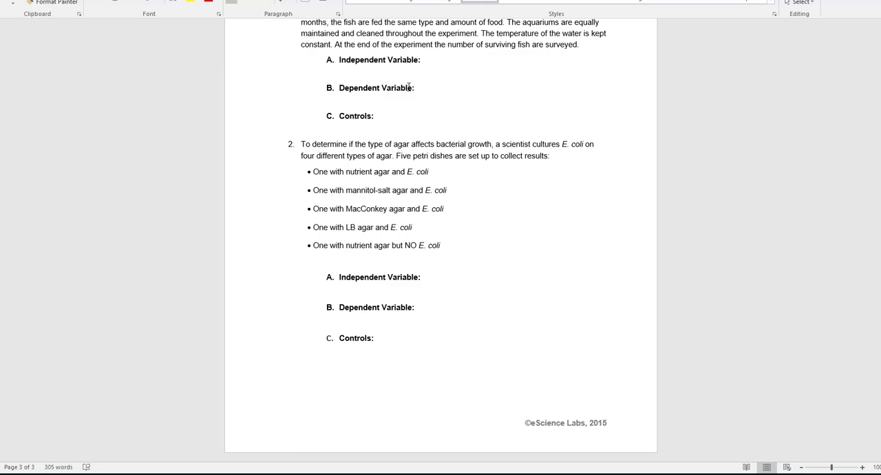
{"action": "mouse_move", "coordinate": [361, 118]}
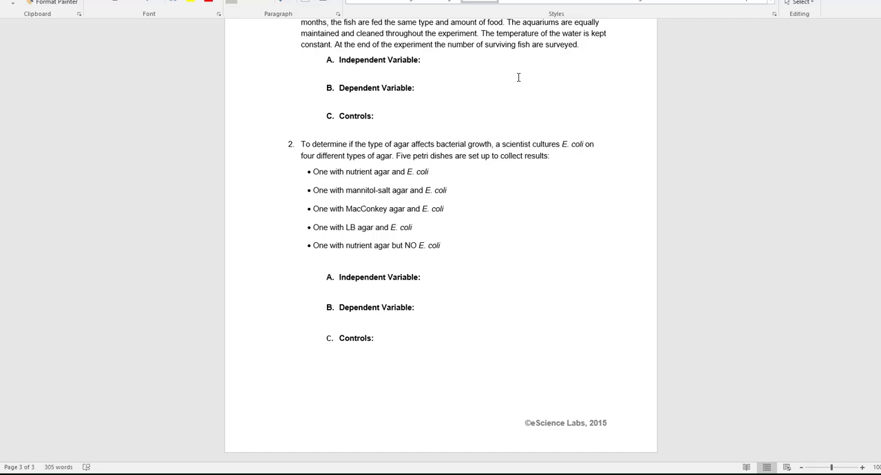
{"action": "mouse_move", "coordinate": [495, 110]}
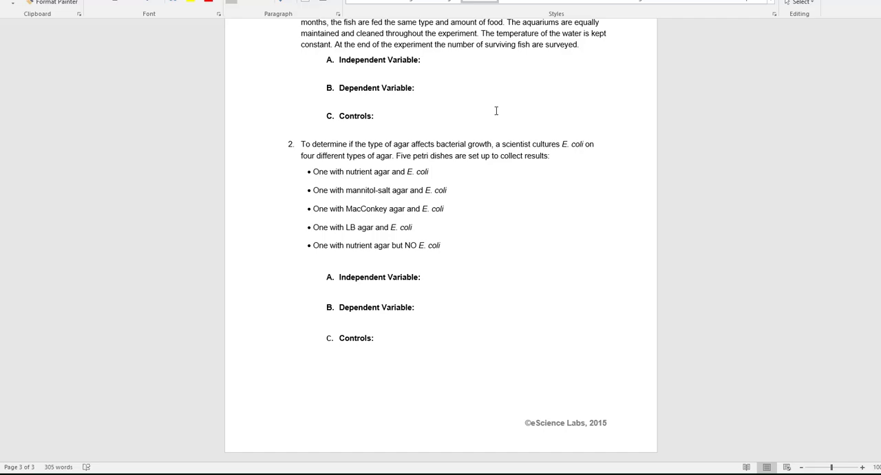
{"action": "scroll", "scroll_direction": "up", "scroll_amount": 3}
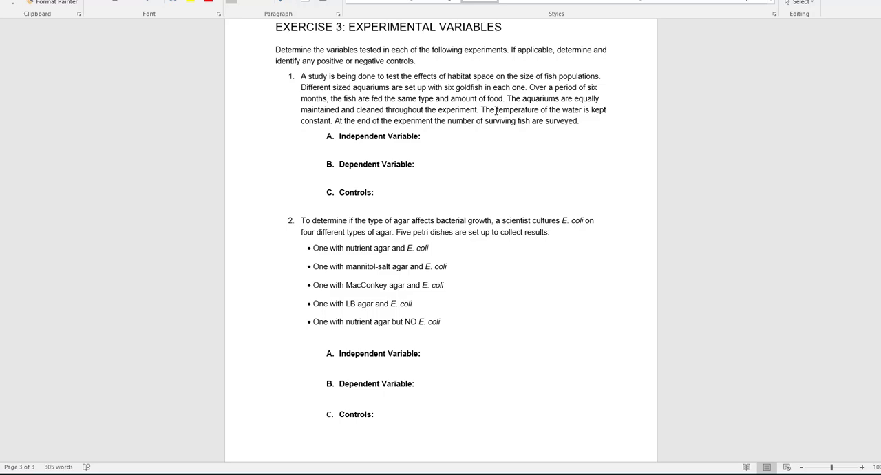
{"action": "mouse_move", "coordinate": [495, 110]}
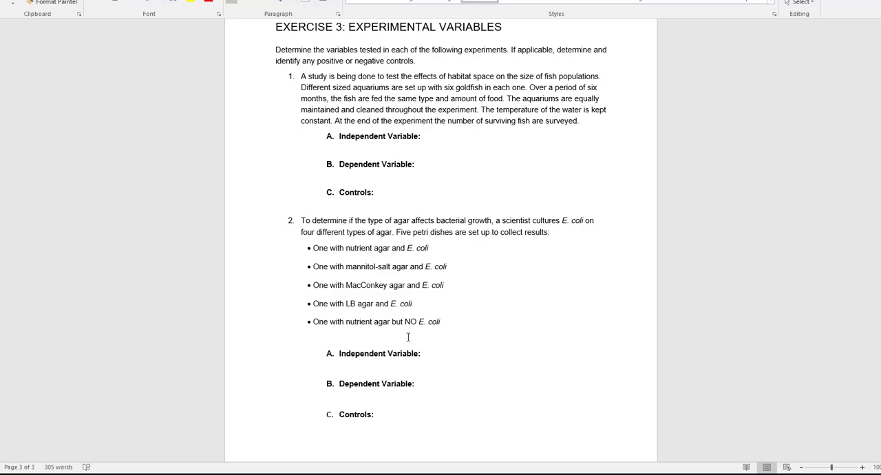
{"action": "mouse_move", "coordinate": [328, 265]}
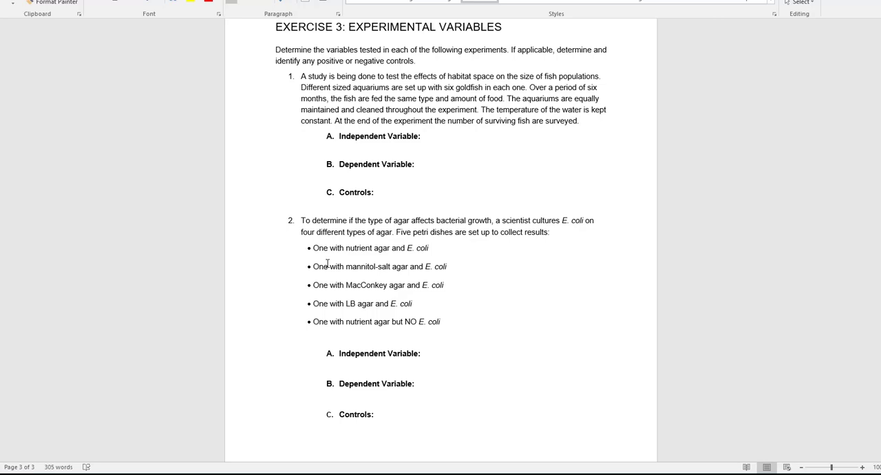
{"action": "mouse_move", "coordinate": [372, 347]}
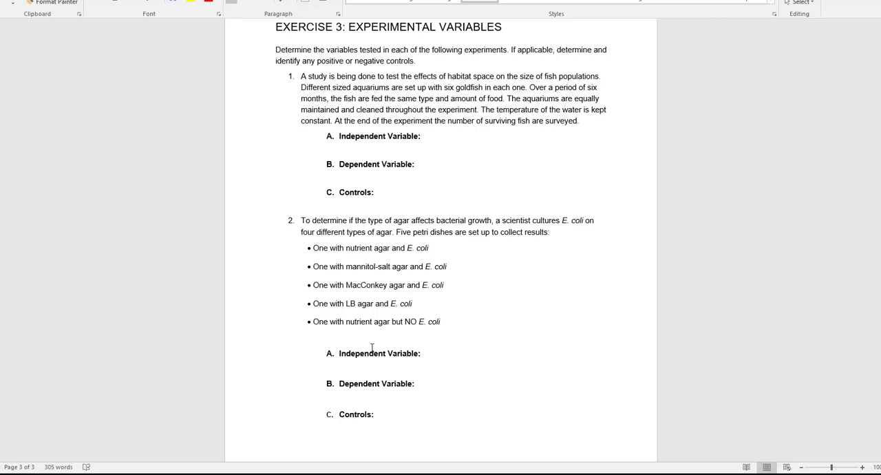
{"action": "scroll", "scroll_direction": "up", "scroll_amount": 3}
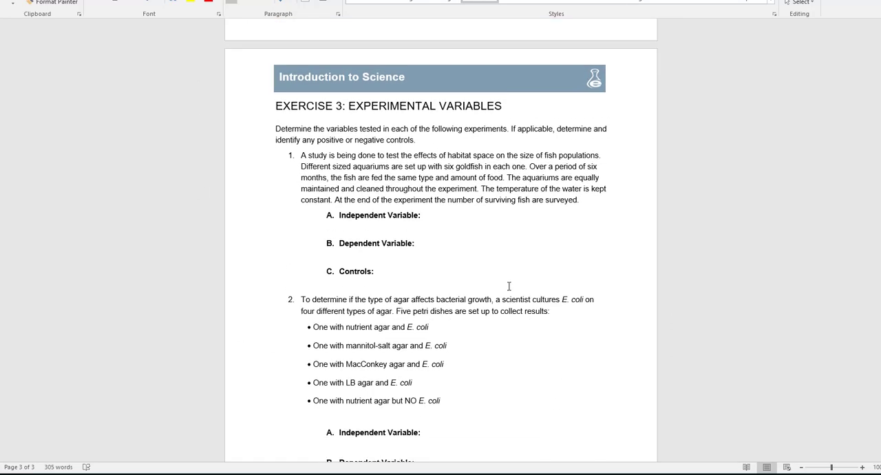
Close the workbook choosing Don't Save, then return to the Chapter 1 folder via the breadcrumb.
{"action": "scroll", "scroll_direction": "down", "scroll_amount": 3}
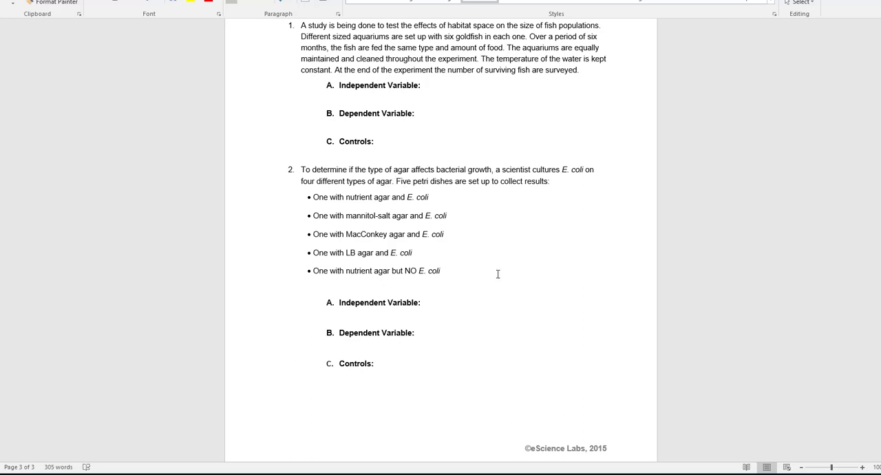
{"action": "mouse_move", "coordinate": [490, 377]}
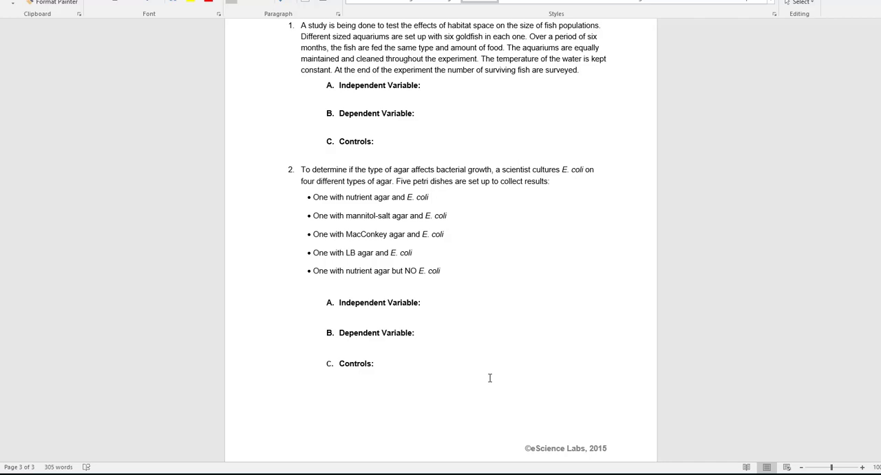
{"action": "mouse_move", "coordinate": [425, 215]}
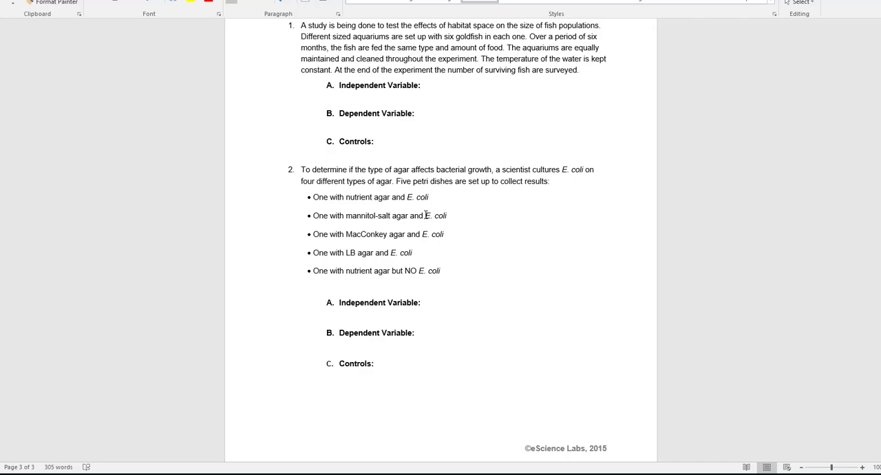
{"action": "mouse_move", "coordinate": [452, 131]}
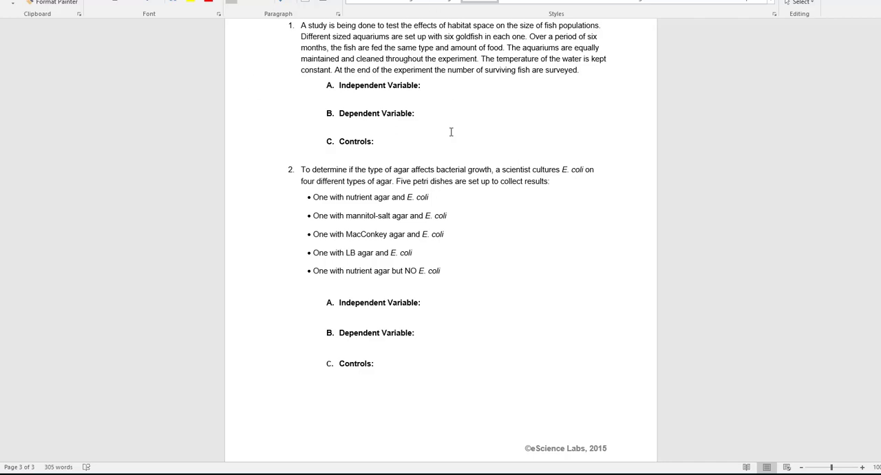
{"action": "mouse_move", "coordinate": [403, 193]}
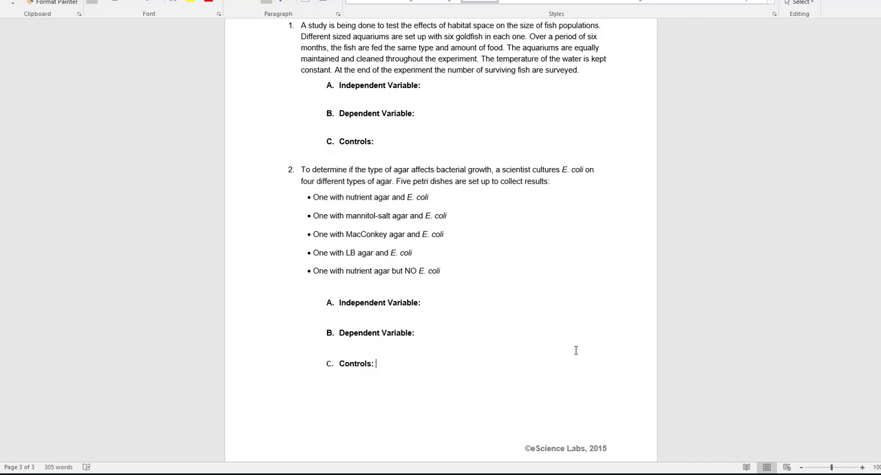
{"action": "mouse_move", "coordinate": [498, 359]}
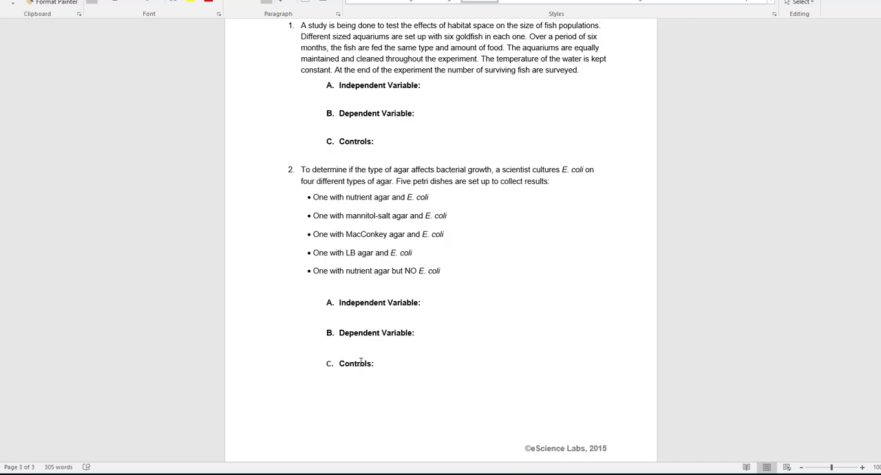
{"action": "mouse_move", "coordinate": [515, 332]}
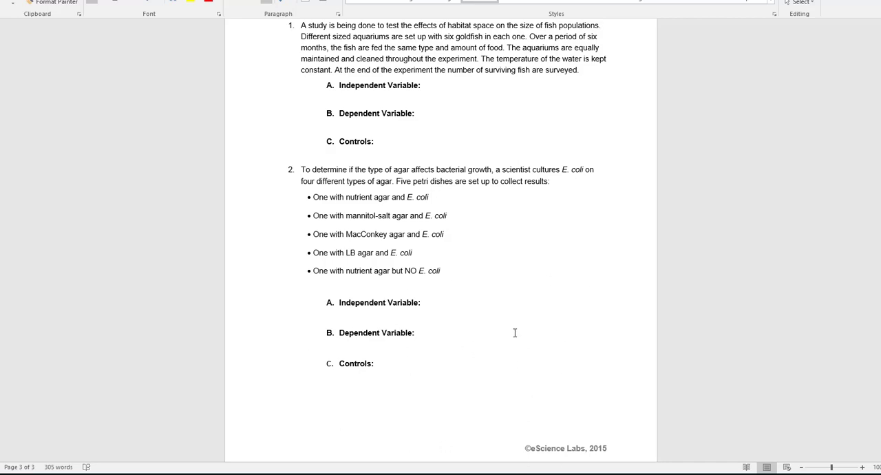
{"action": "left_click", "coordinate": [377, 363]}
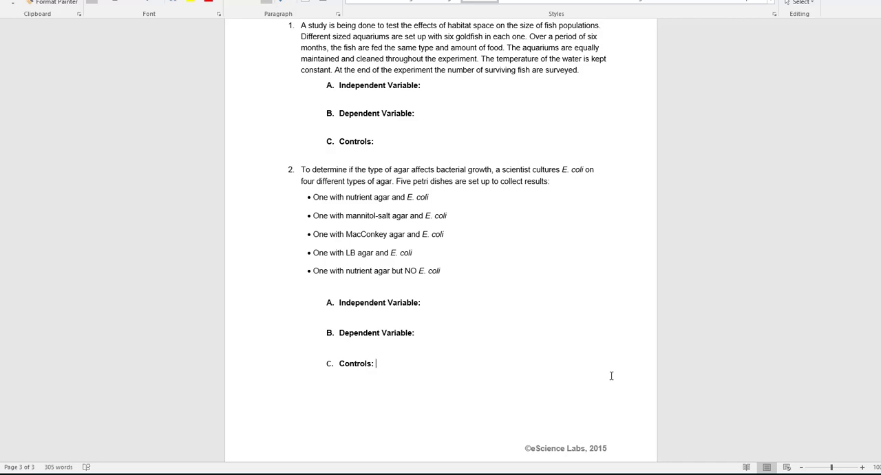
{"action": "mouse_move", "coordinate": [542, 377]}
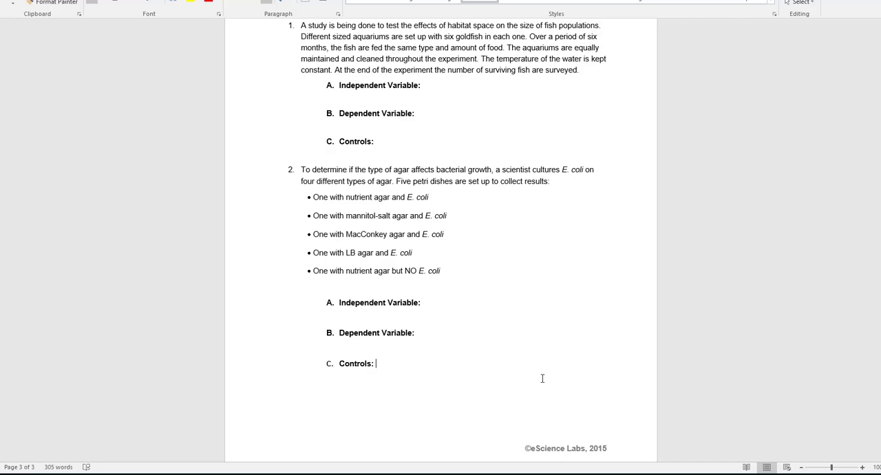
{"action": "mouse_move", "coordinate": [490, 335]}
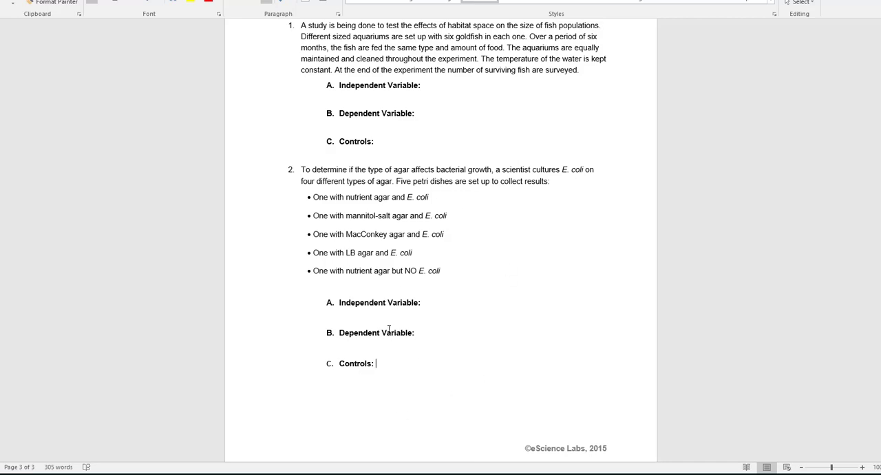
{"action": "mouse_move", "coordinate": [358, 417]}
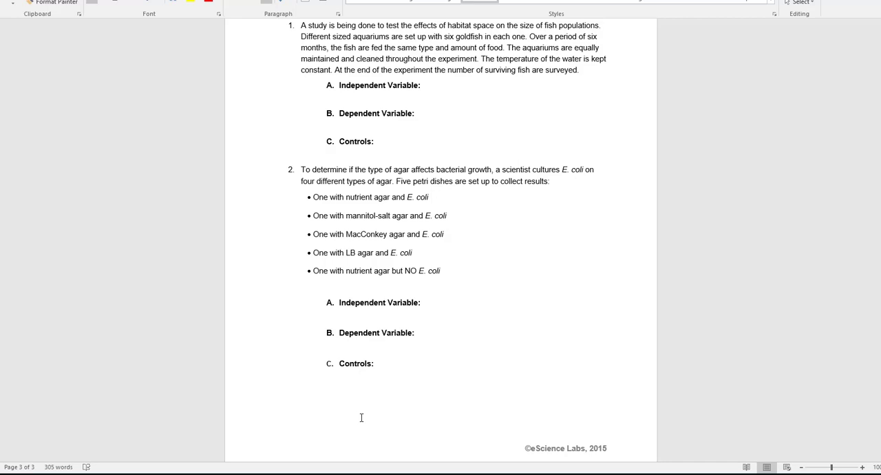
{"action": "mouse_move", "coordinate": [540, 267]}
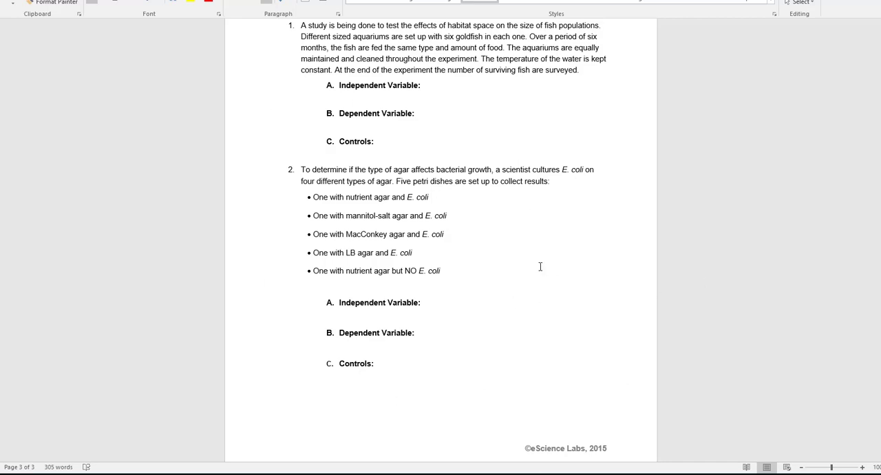
{"action": "left_click", "coordinate": [376, 364]}
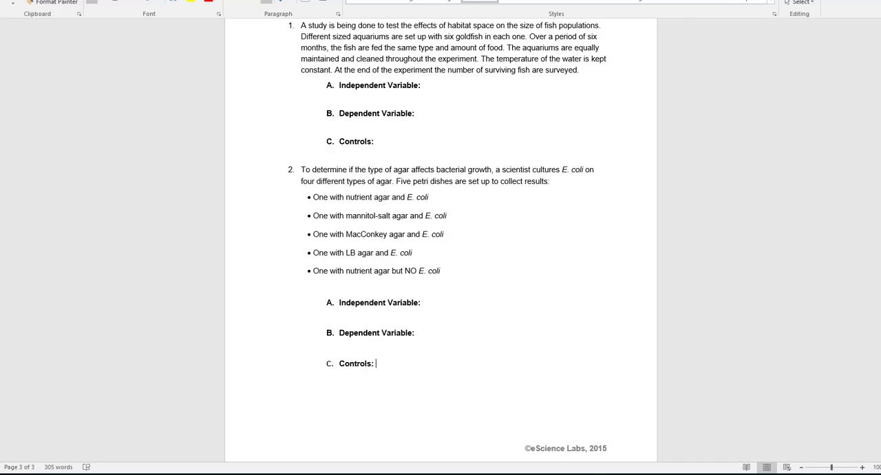
{"action": "mouse_move", "coordinate": [336, 242]}
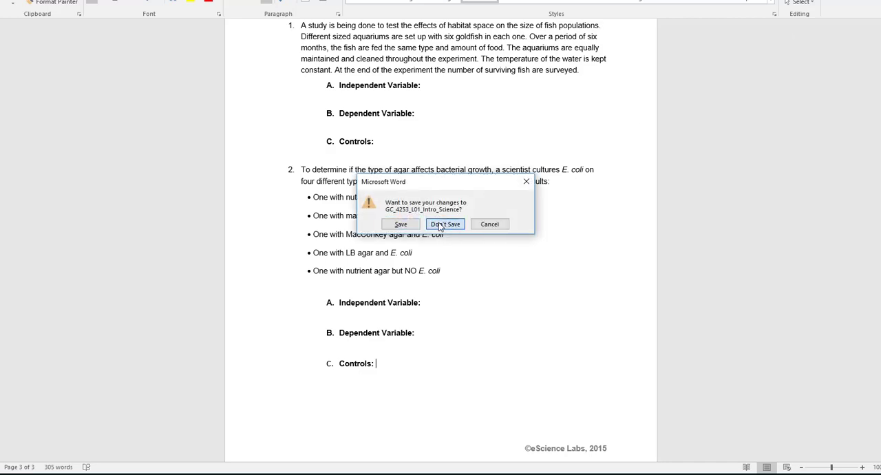
{"action": "left_click", "coordinate": [444, 223]}
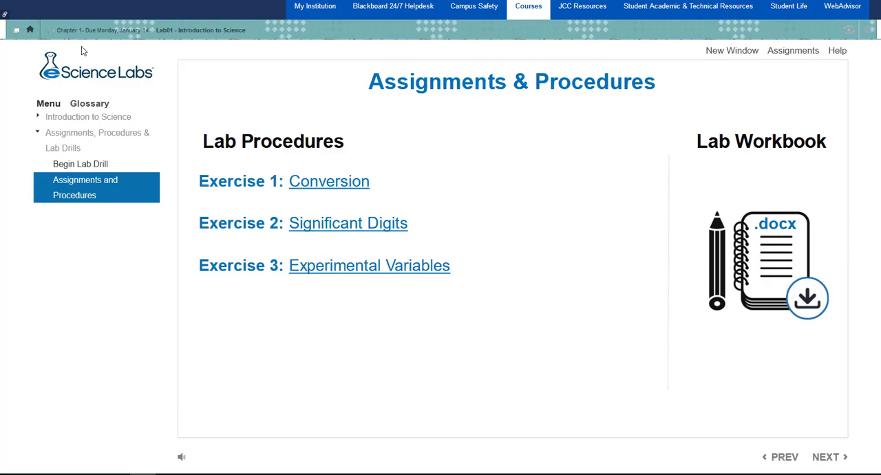
{"action": "mouse_move", "coordinate": [102, 30]}
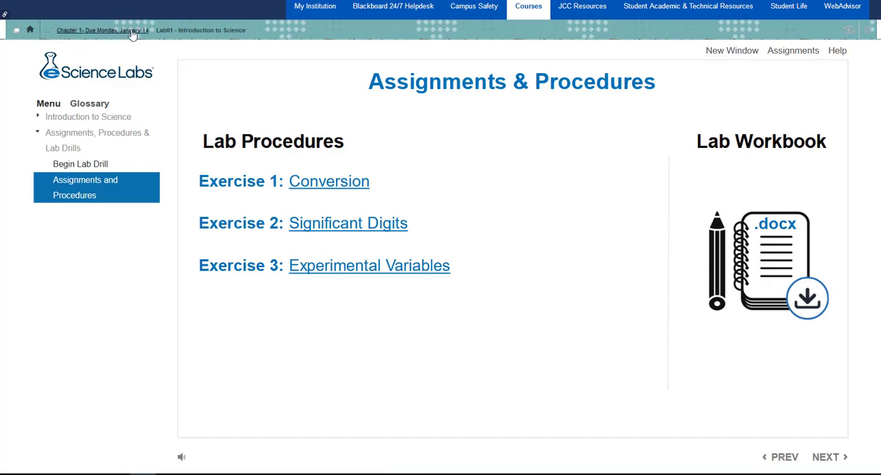
{"action": "left_click", "coordinate": [102, 31]}
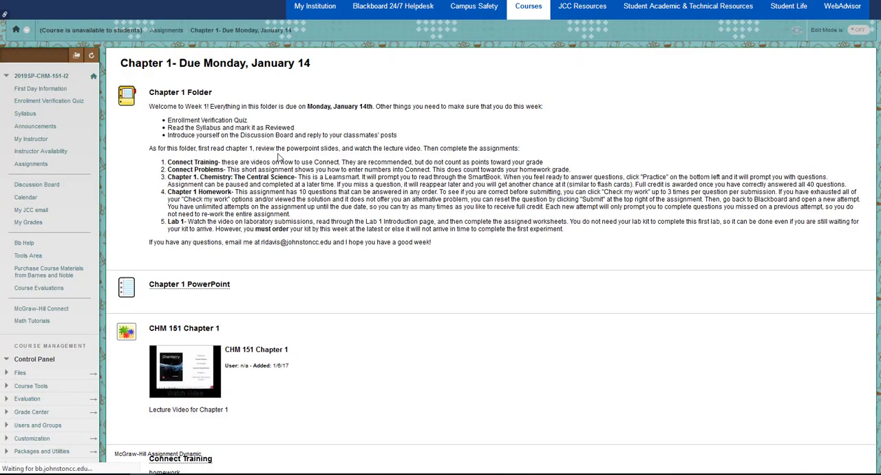
Open the Lab 1 Introduction to Science assignment from the Chapter 1 folder.
{"action": "scroll", "scroll_direction": "down", "scroll_amount": 3}
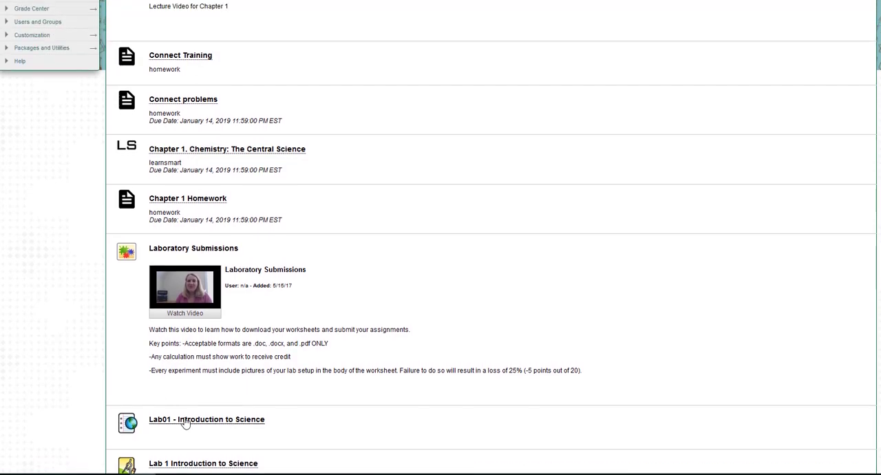
{"action": "scroll", "scroll_direction": "down", "scroll_amount": 3}
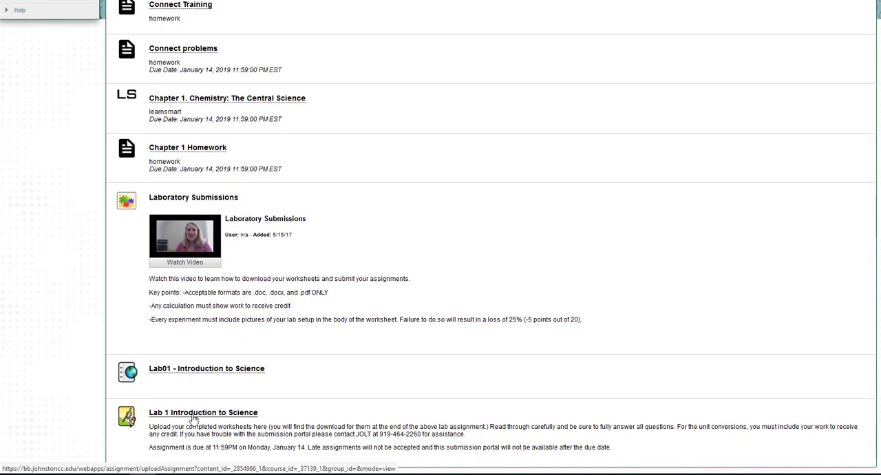
{"action": "left_click", "coordinate": [202, 411]}
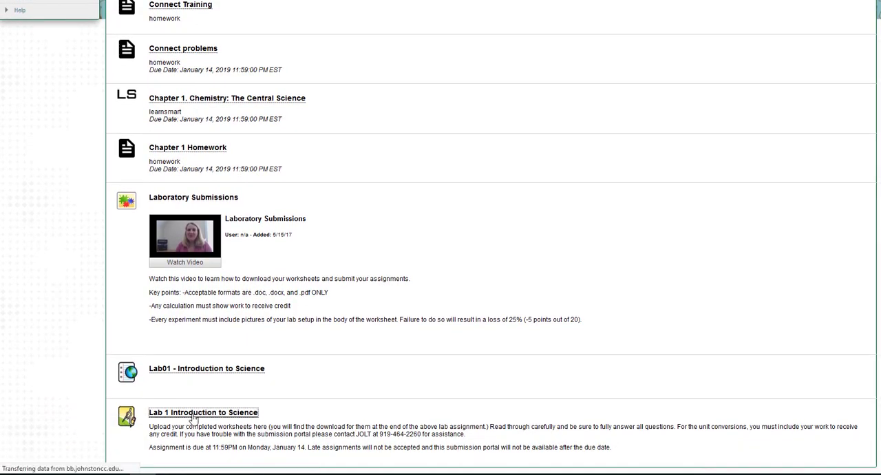
{"action": "left_click", "coordinate": [204, 412]}
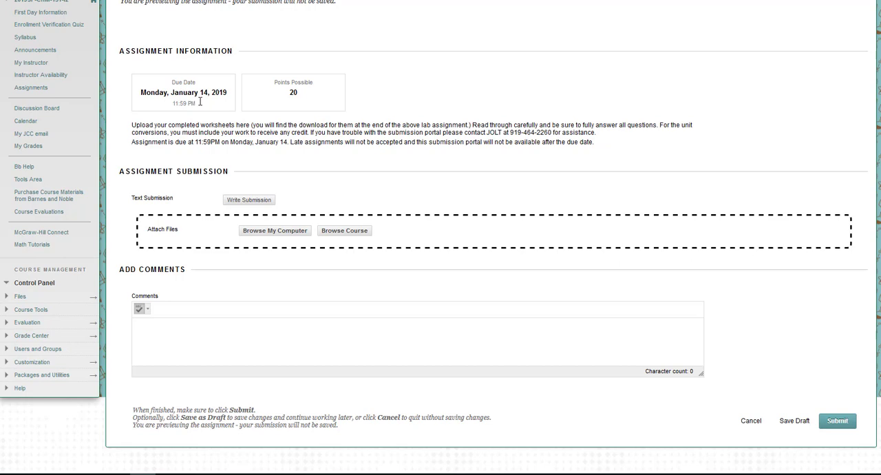
{"action": "mouse_move", "coordinate": [220, 103]}
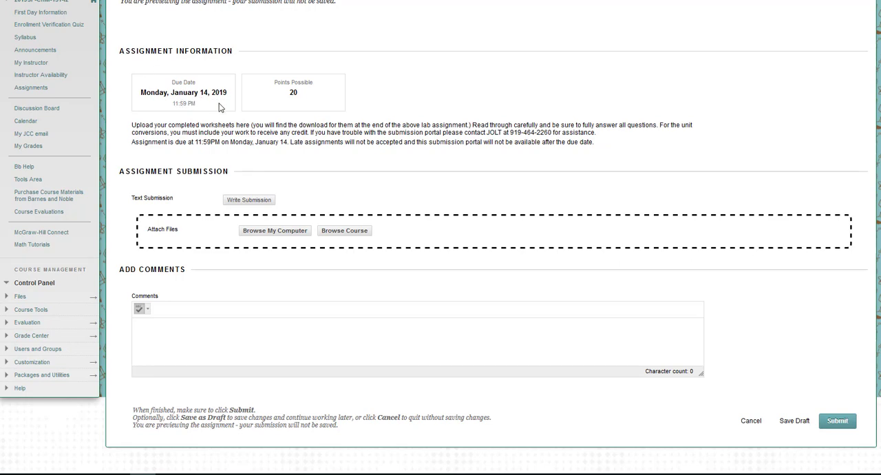
{"action": "mouse_move", "coordinate": [212, 118]}
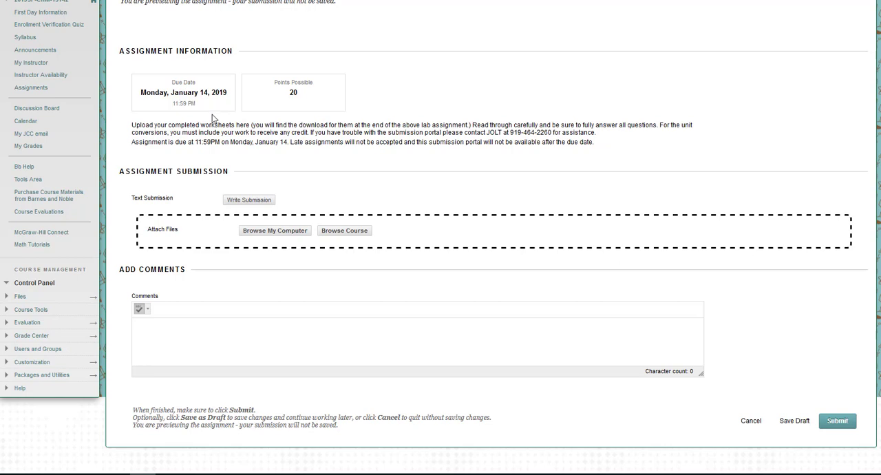
{"action": "mouse_move", "coordinate": [175, 116]}
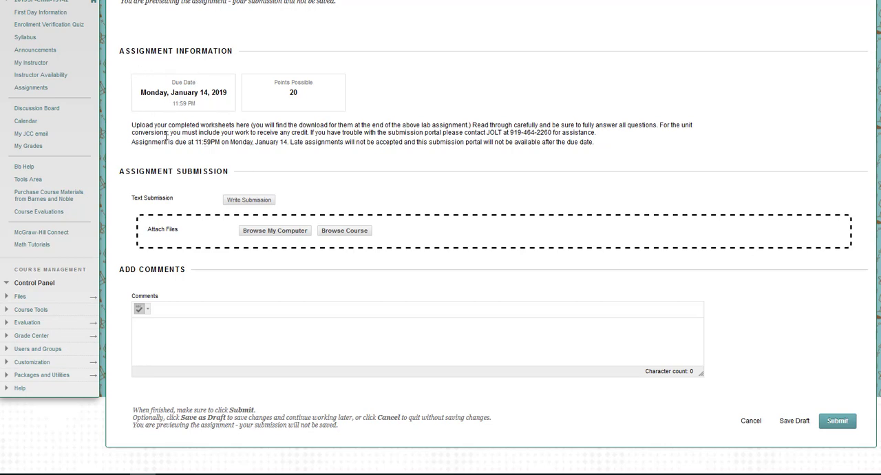
{"action": "mouse_move", "coordinate": [177, 117]}
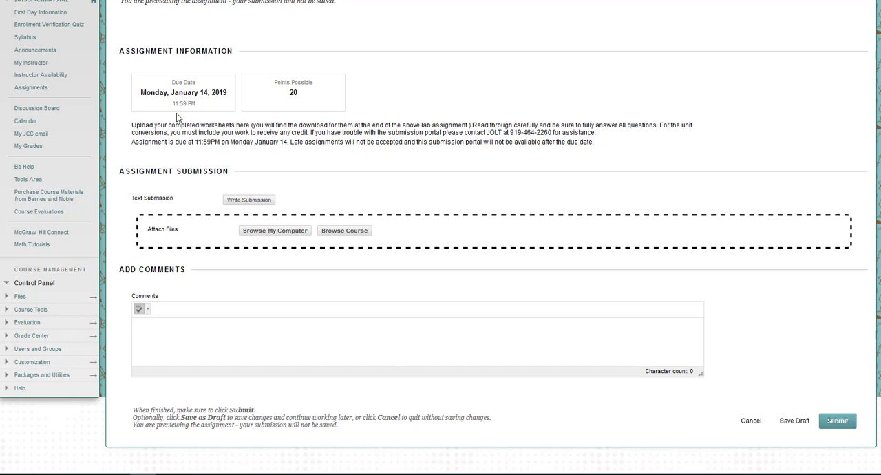
{"action": "mouse_move", "coordinate": [565, 102]}
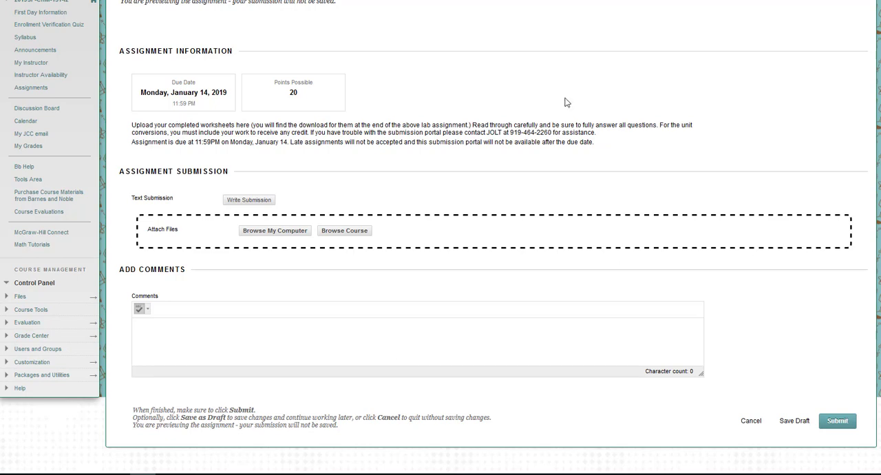
{"action": "mouse_move", "coordinate": [479, 228]}
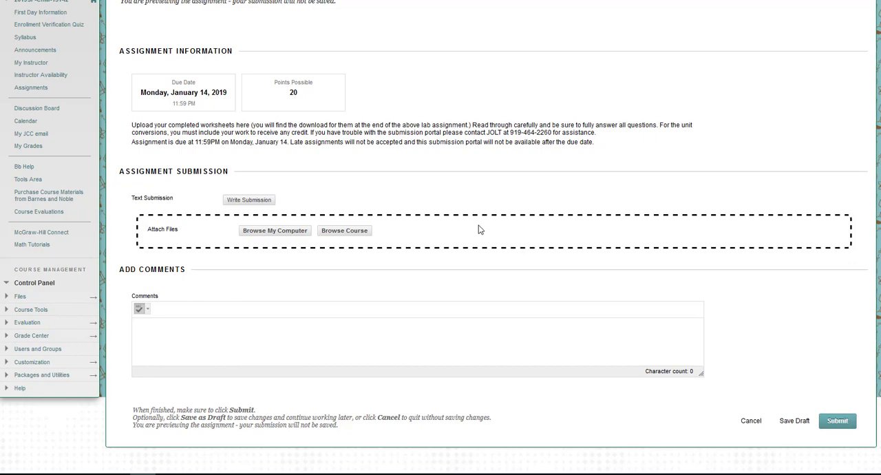
{"action": "mouse_move", "coordinate": [718, 173]}
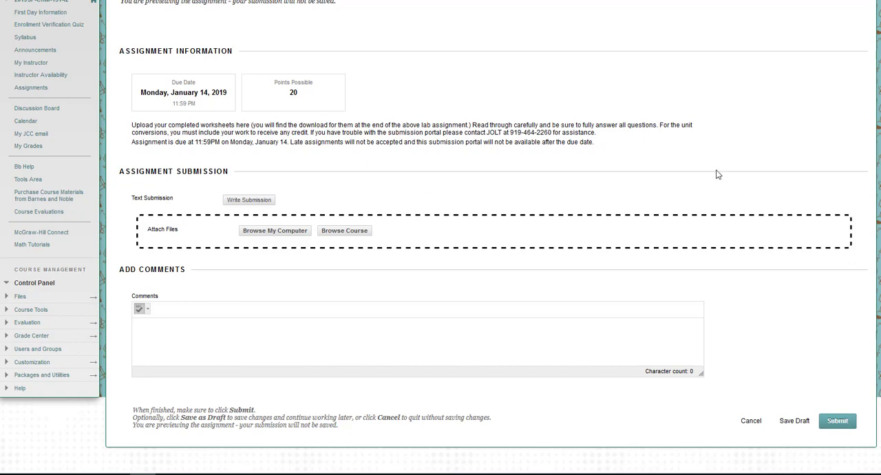
{"action": "scroll", "scroll_direction": "up", "scroll_amount": 3}
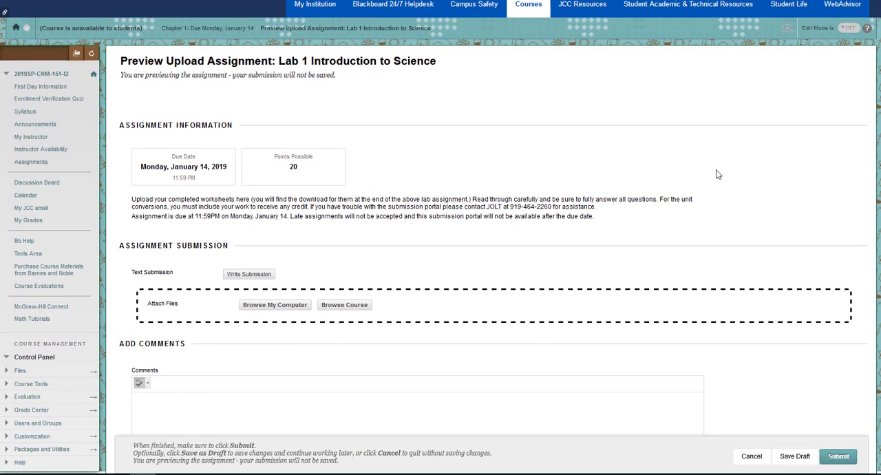